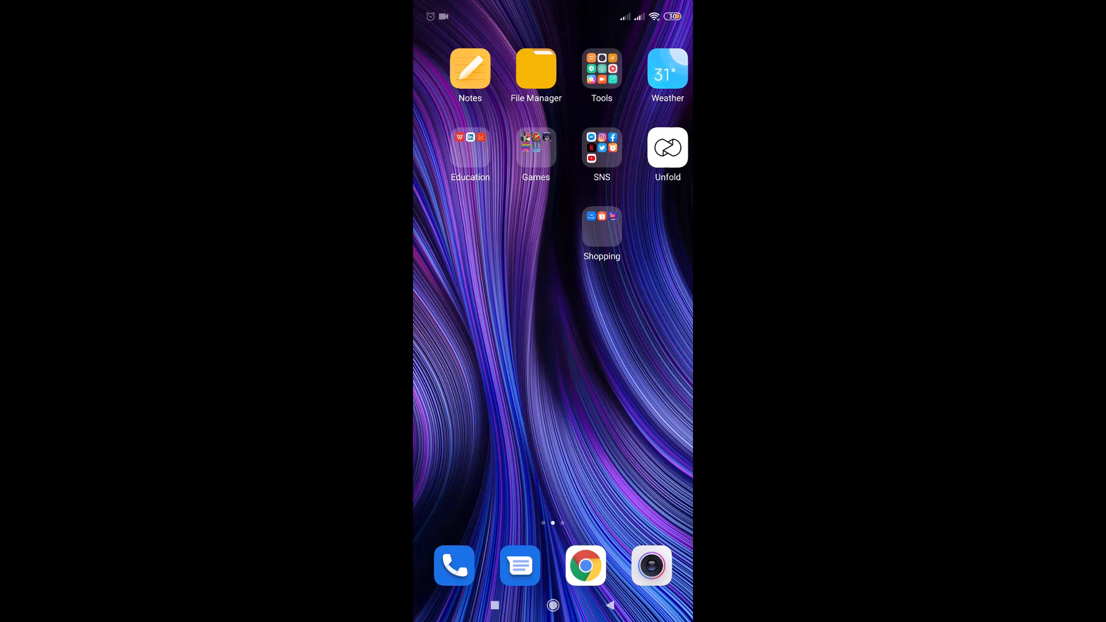
- Bring up the GCAM LINK Redmi Note 9 Pro note with its Google Drive link
click(470, 68)
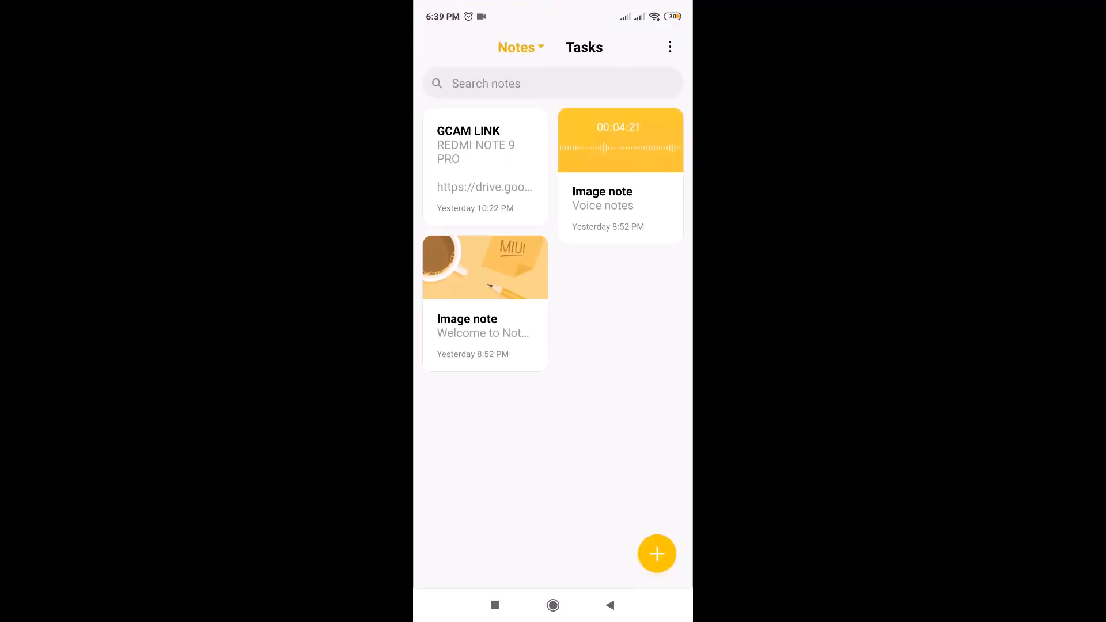
click(486, 167)
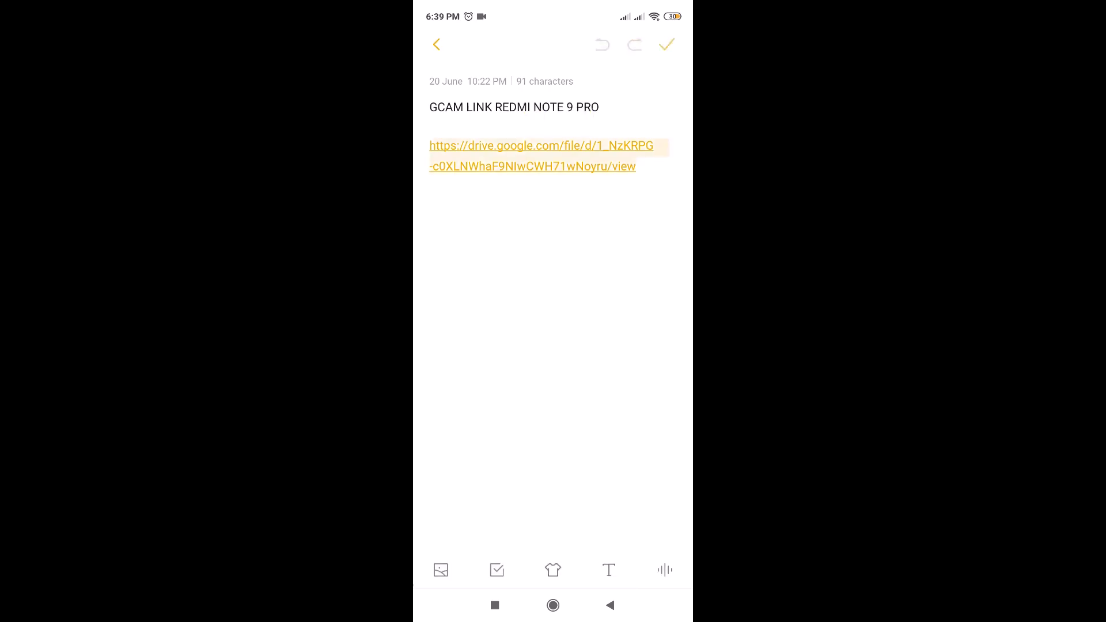
- Follow the note's drive.google.com link into Chrome, reaching the PMGC V13 APK file page
click(542, 156)
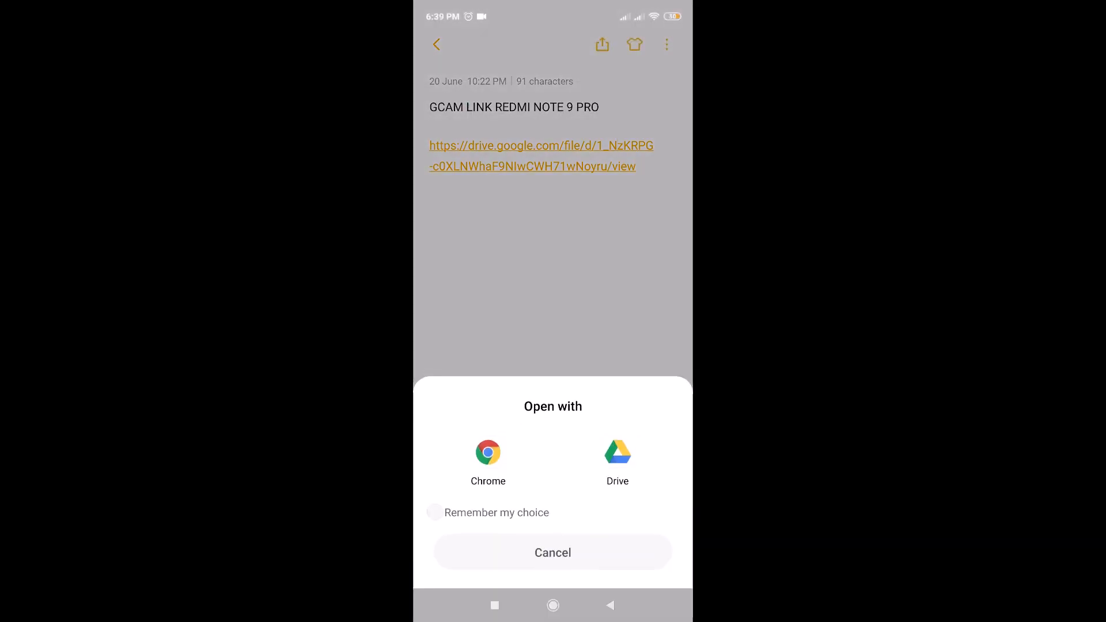
click(489, 454)
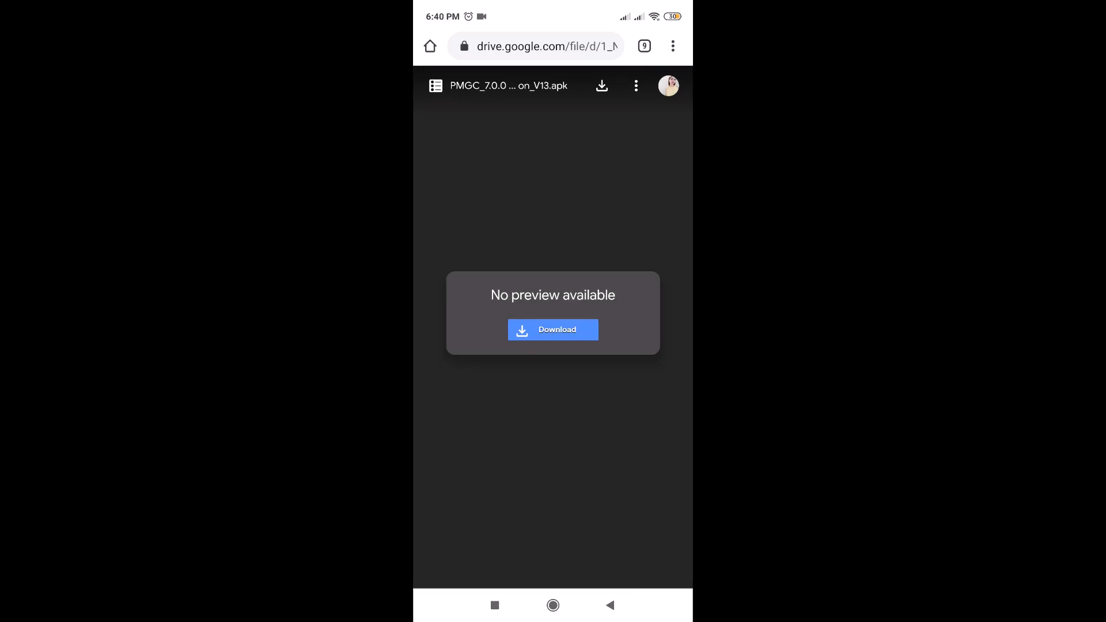
- Start the PMGC_7.0.0.09_HDR_Version_V13.apk download in Chrome, reaching the virus-scan warning
click(553, 330)
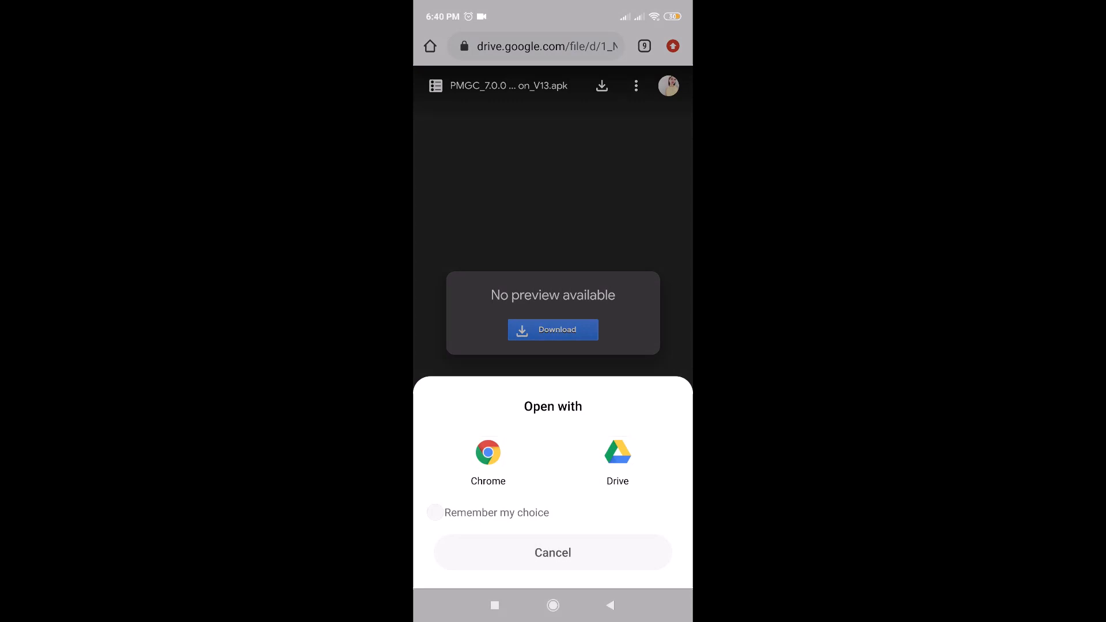
click(489, 453)
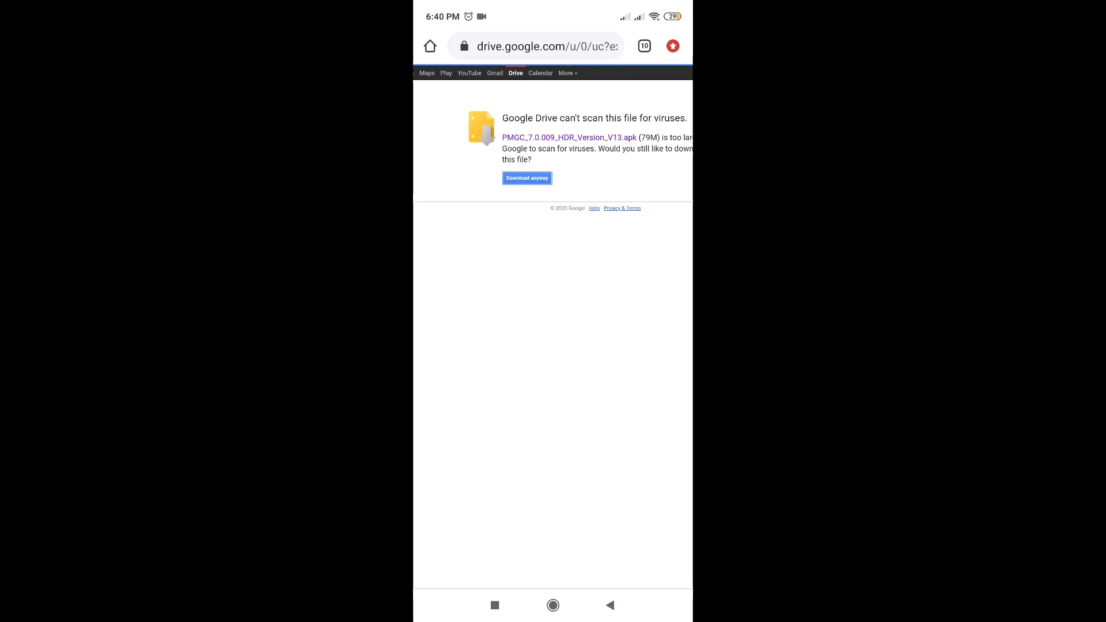
- Download the APK anyway and confirm downloading it again until the install prompt appears
click(526, 178)
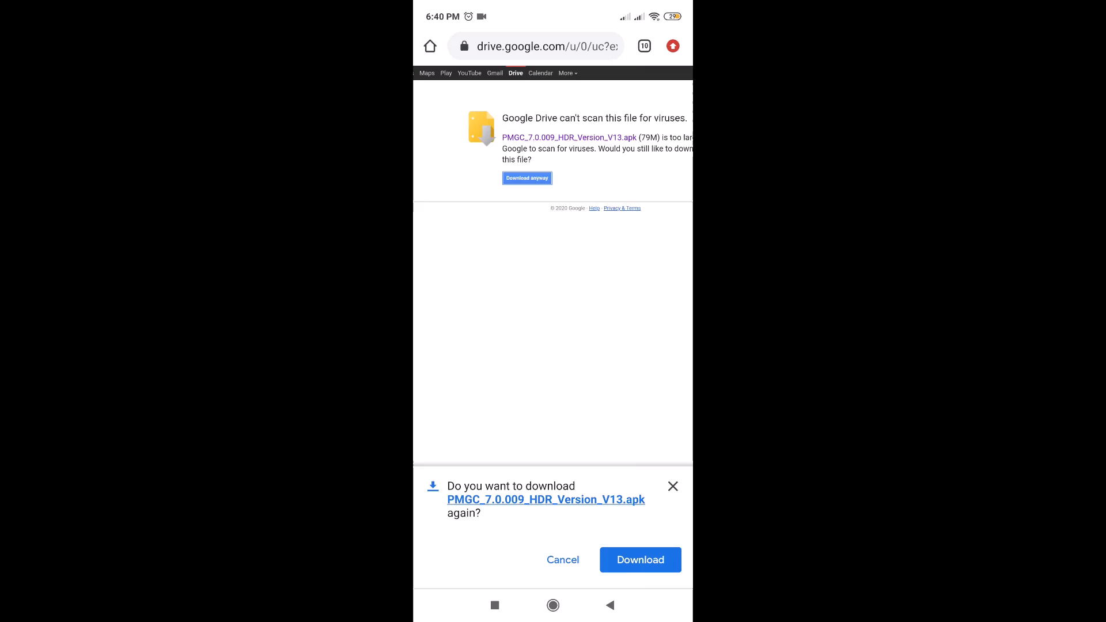
click(641, 560)
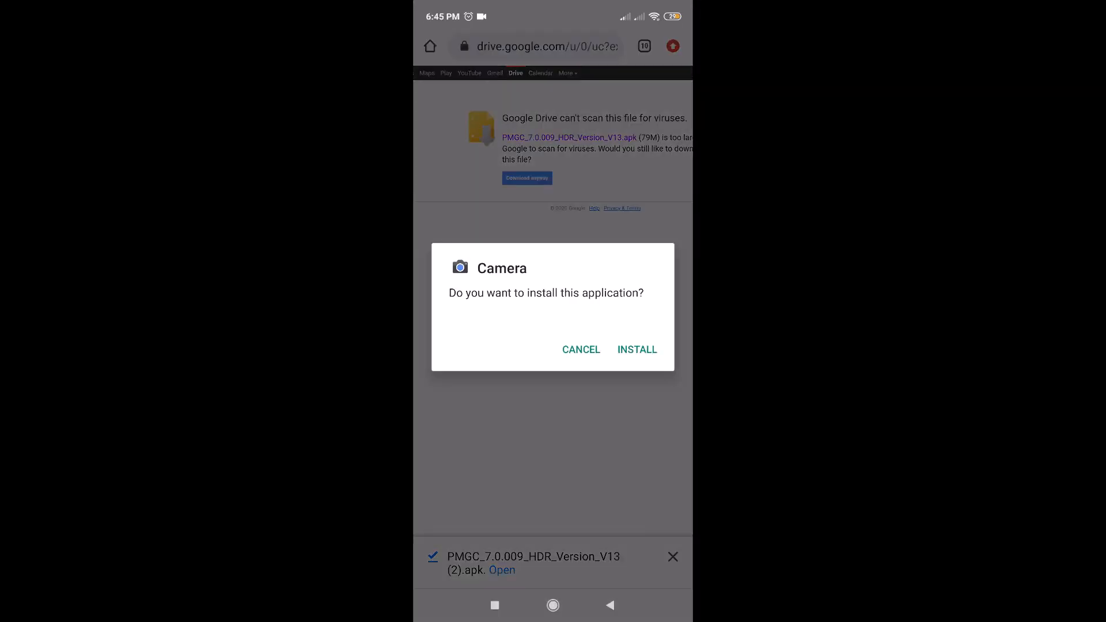
- Install the Camera APK and launch the newly installed GCam app
click(636, 350)
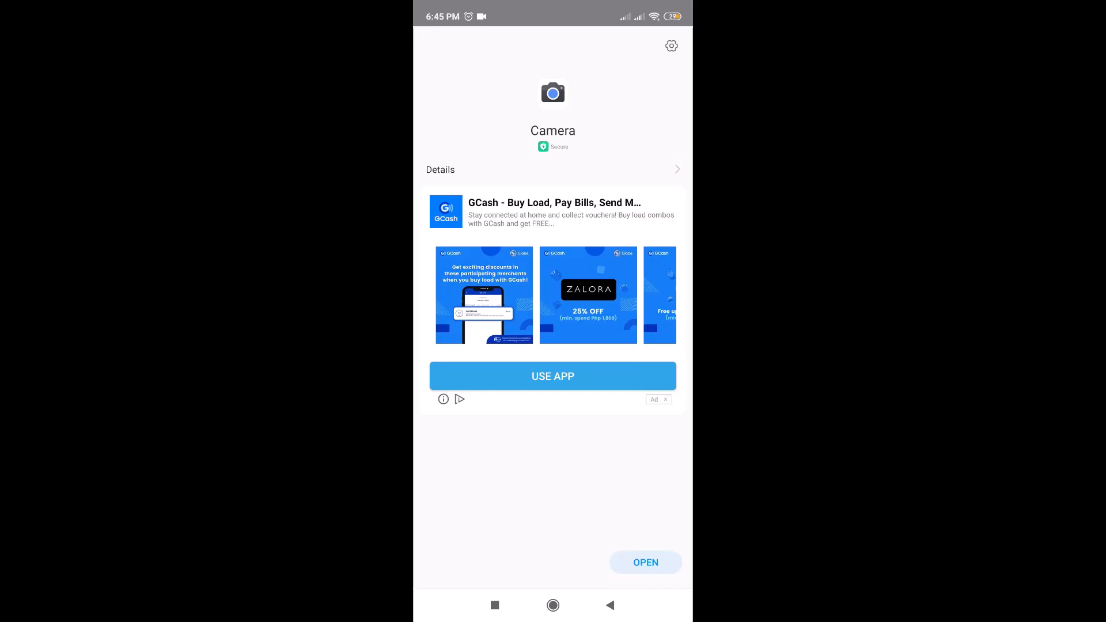
click(645, 562)
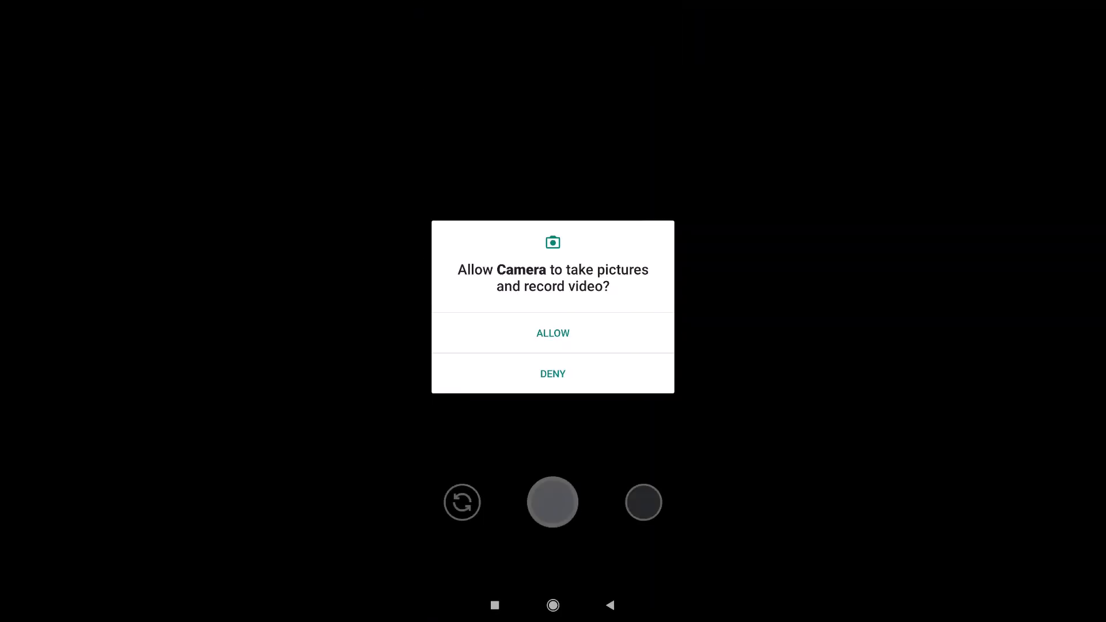
- Grant GCam camera, while-in-use location, and photos/media permissions to reach the viewfinder
click(553, 333)
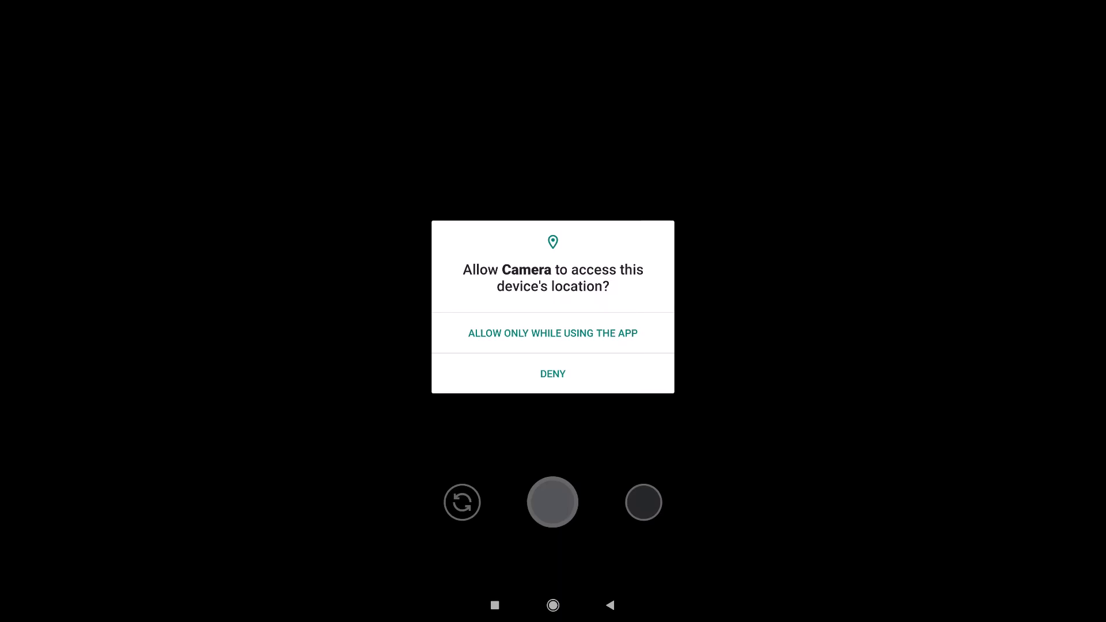
click(554, 334)
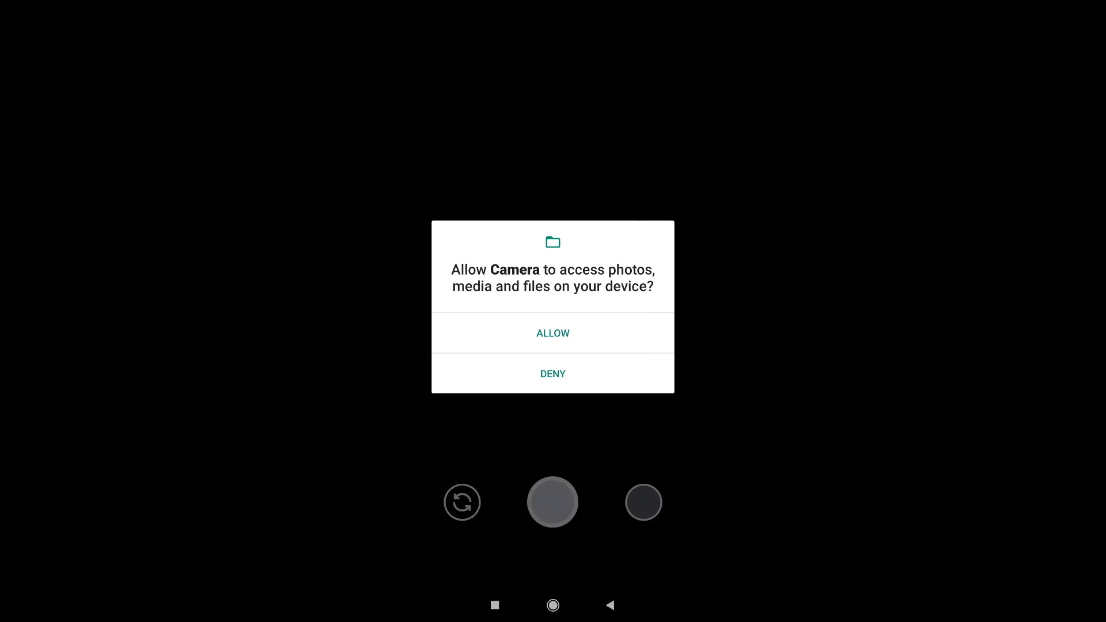
click(553, 333)
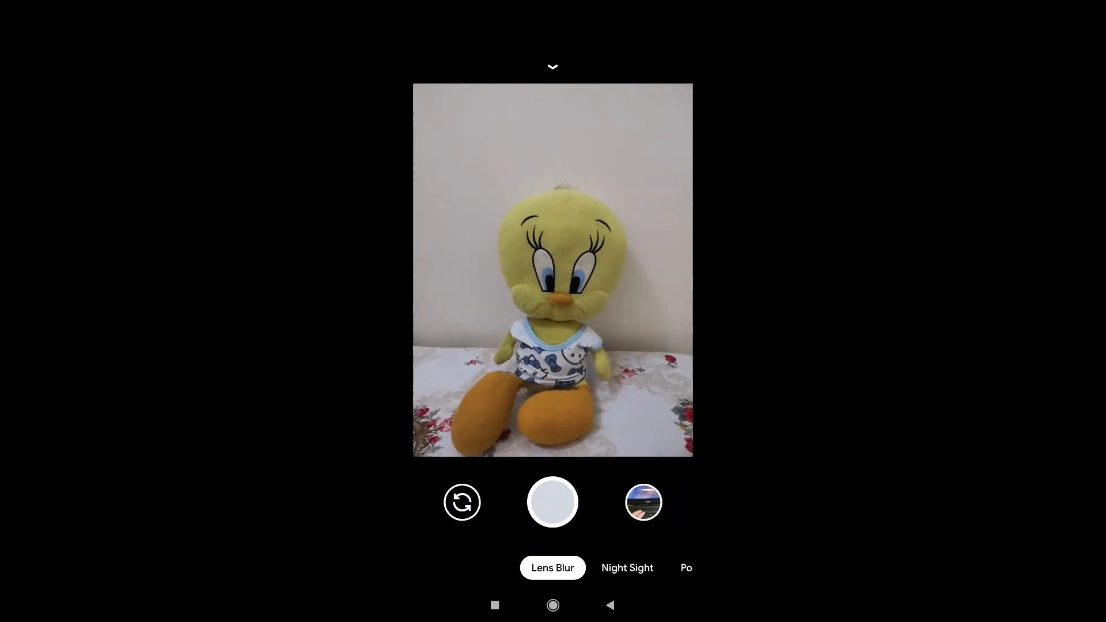
- Try Video and the extra modes like Panorama and Slow Motion, then return to photo mode
click(627, 568)
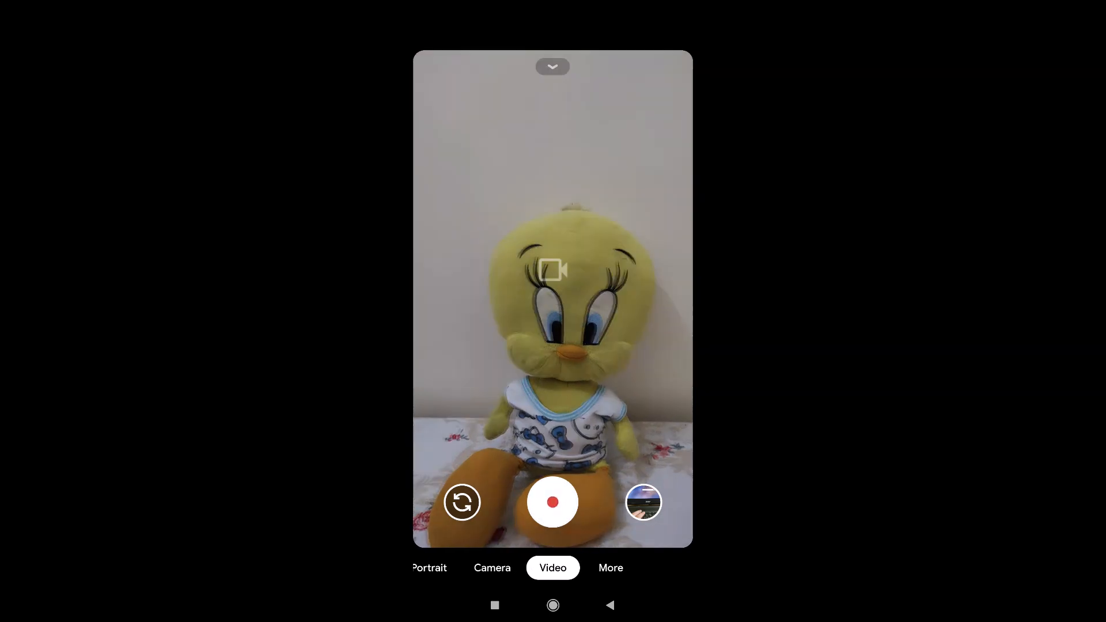
click(610, 567)
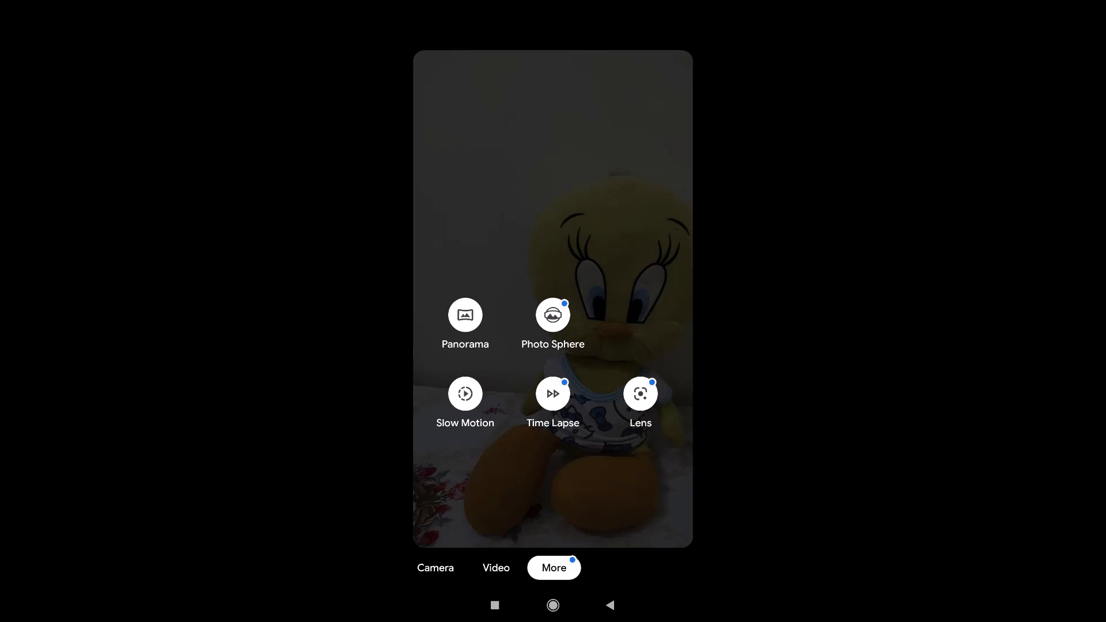
click(435, 569)
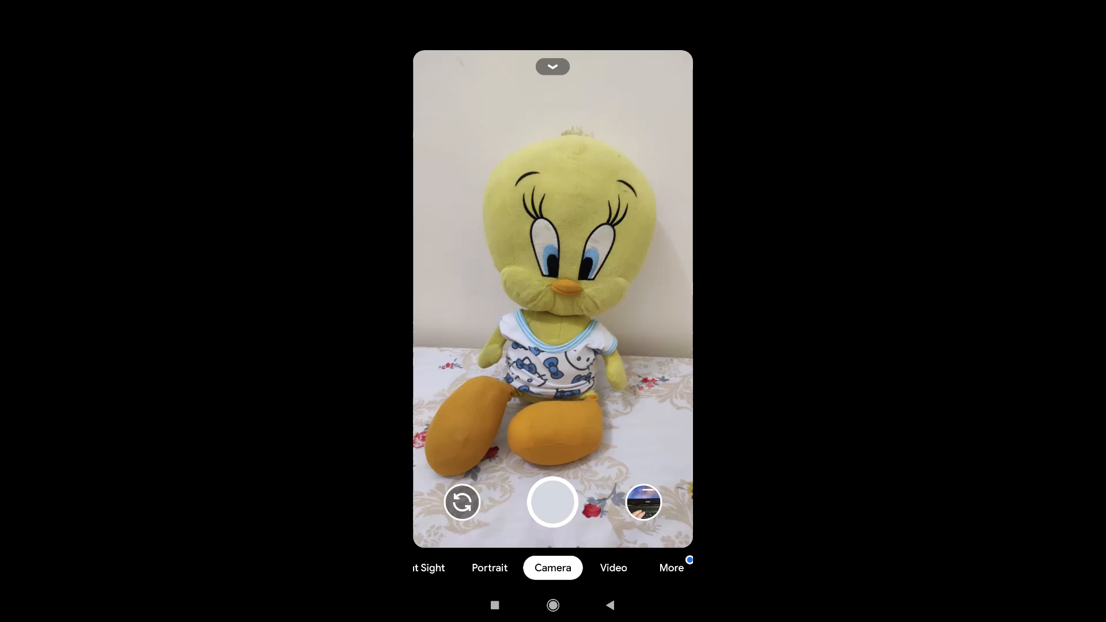
- In quick settings switch the ratio to 4:3 and back to 16:9, then reach the full Settings screen
click(553, 67)
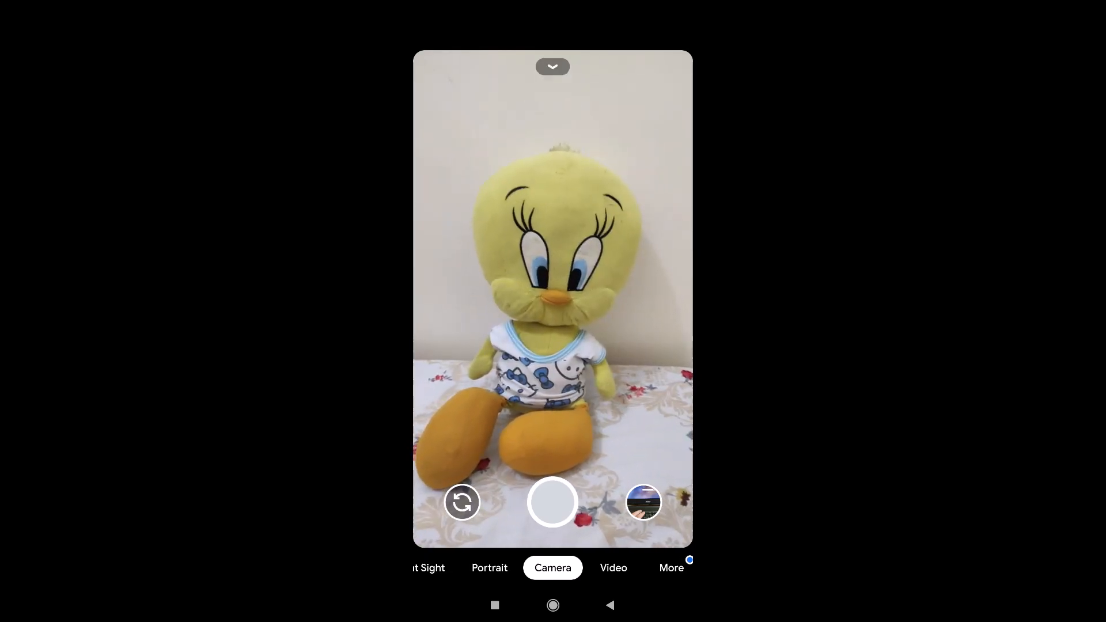
click(553, 67)
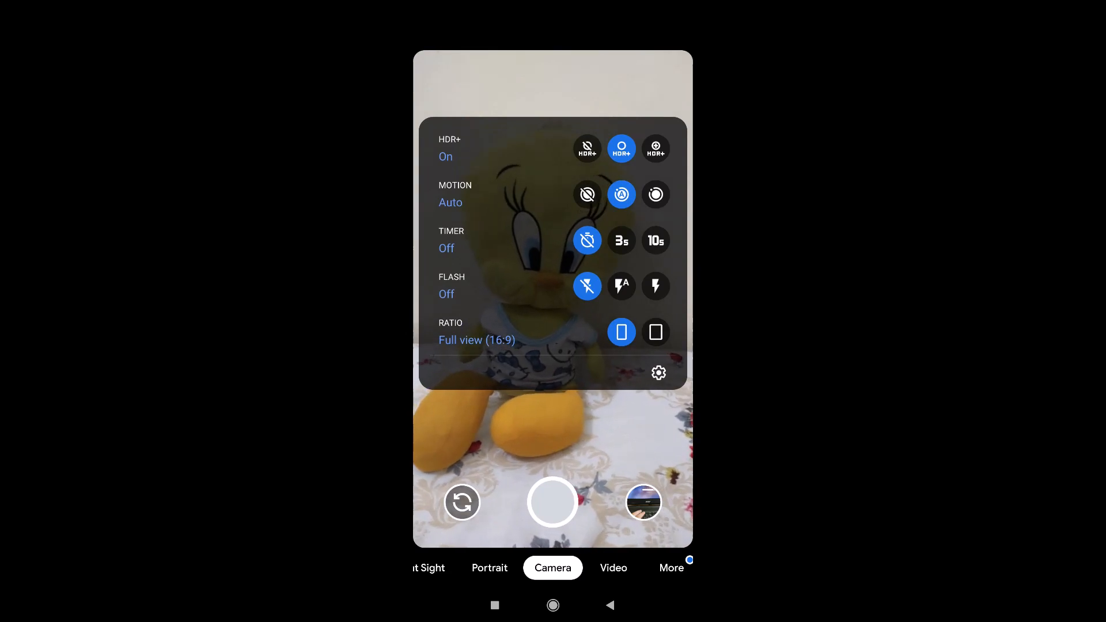
click(656, 332)
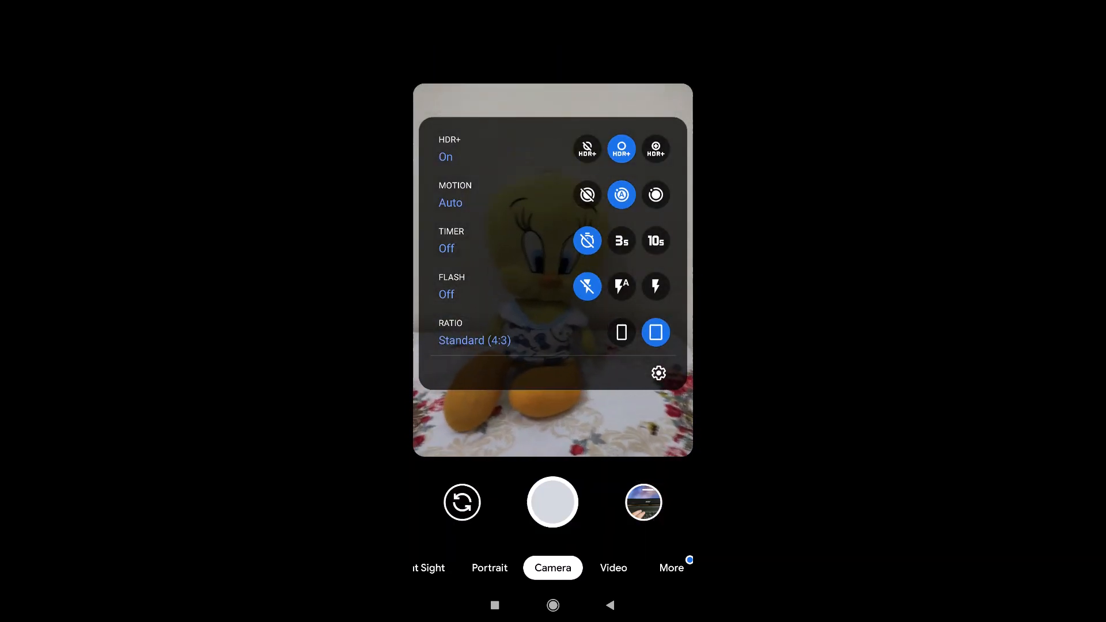
click(621, 332)
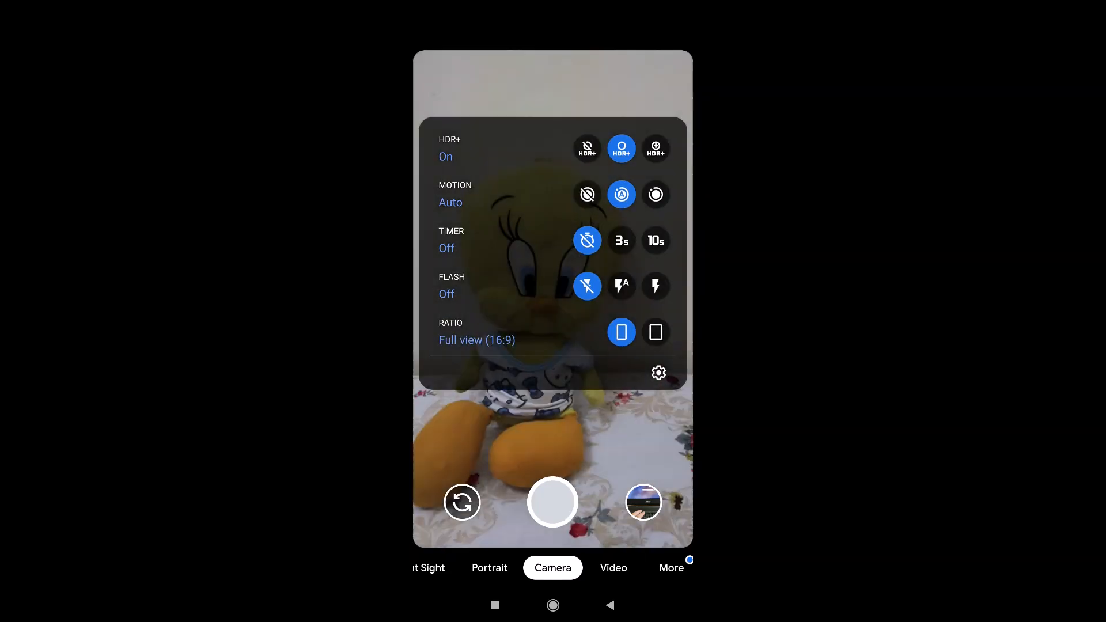
click(656, 332)
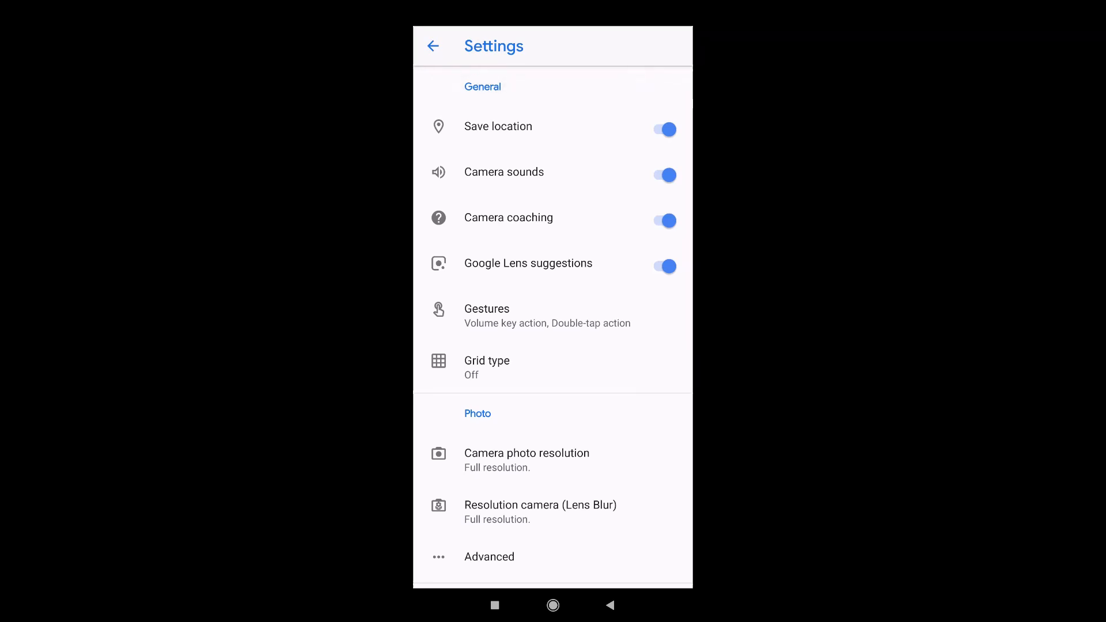
- Browse the Settings list's photo and video options and enter Advanced under Photo
scroll(down, 3)
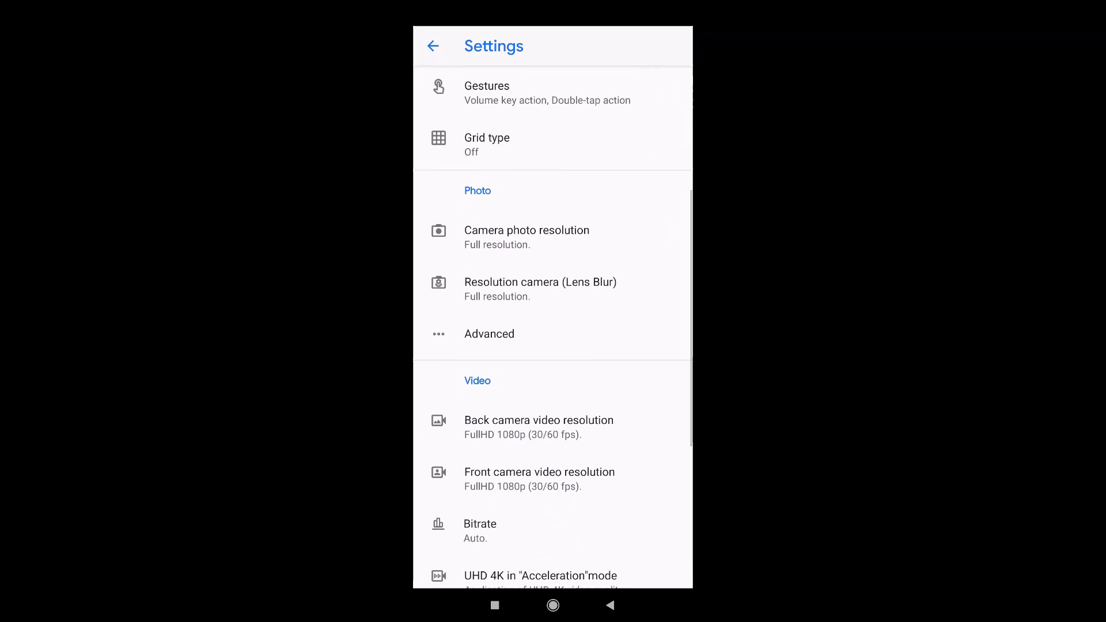
scroll(down, 3)
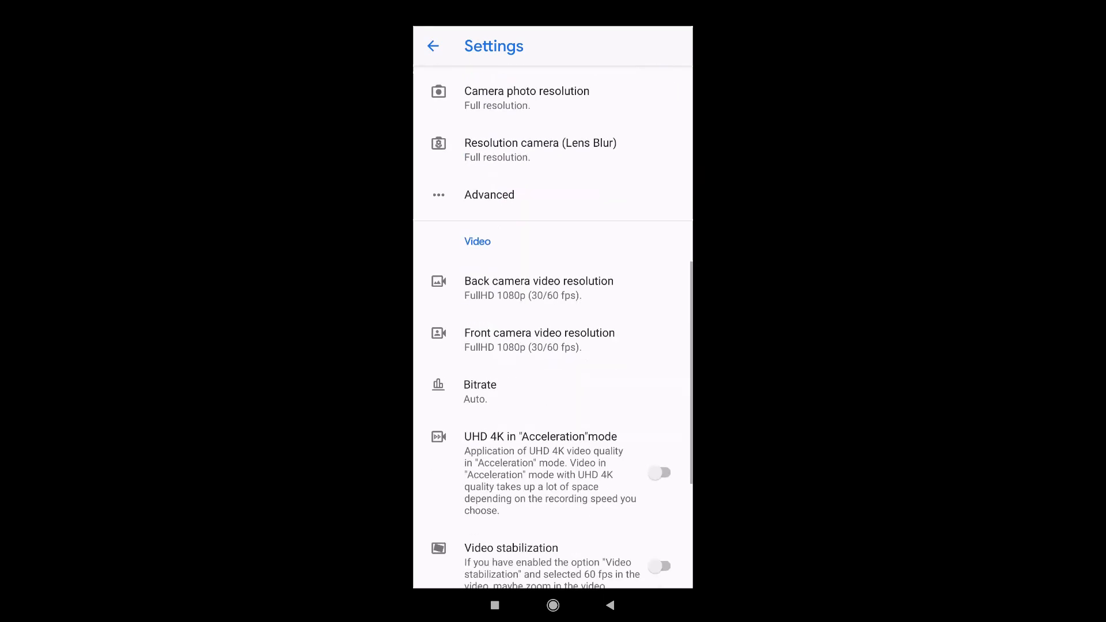
scroll(down, 3)
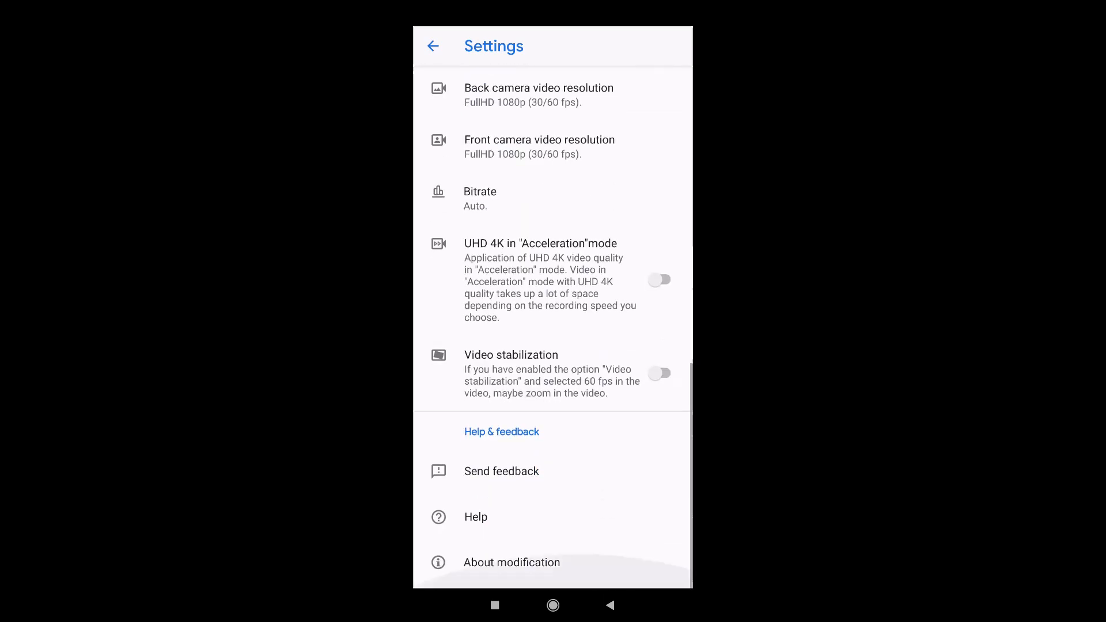
scroll(up, 3)
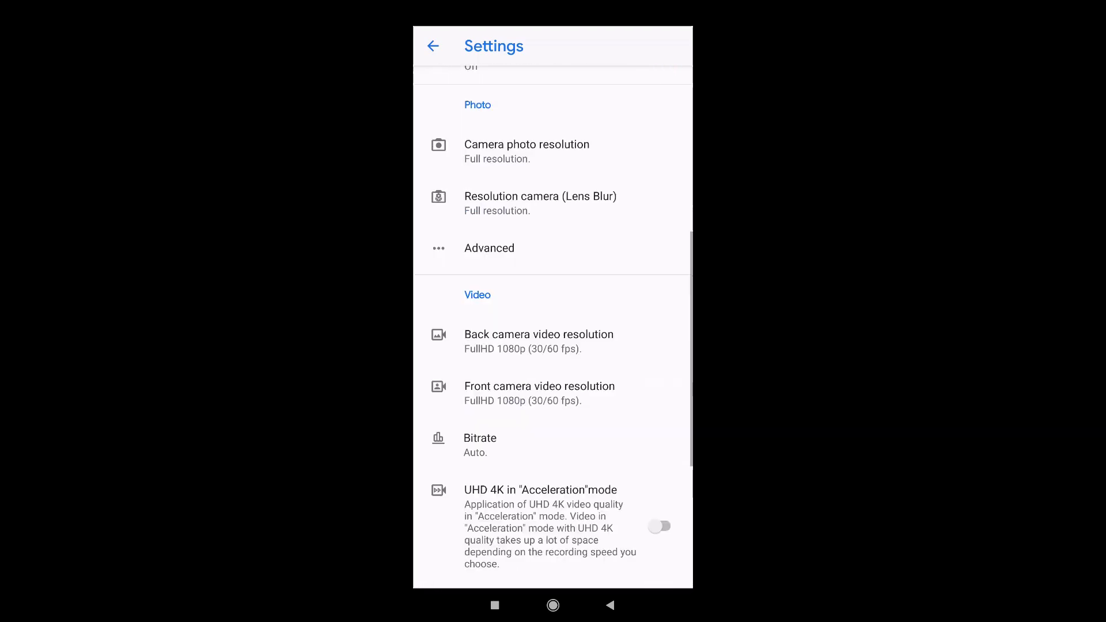
scroll(down, 3)
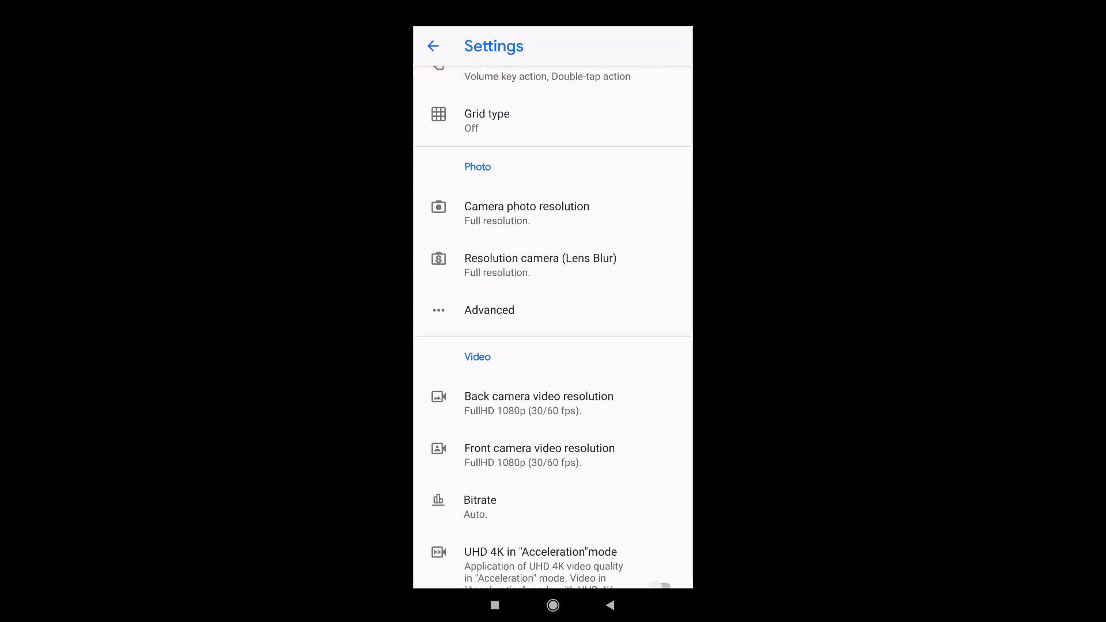
click(488, 311)
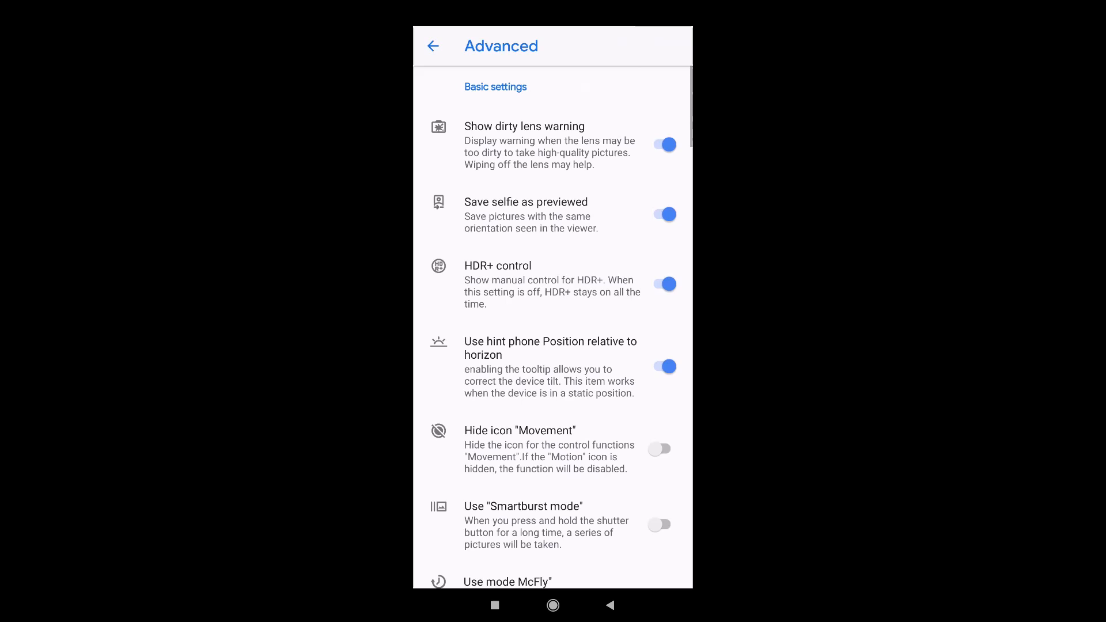
- Reach the Saturation page showing default highlight and shadow values for back and front cameras
scroll(down, 3)
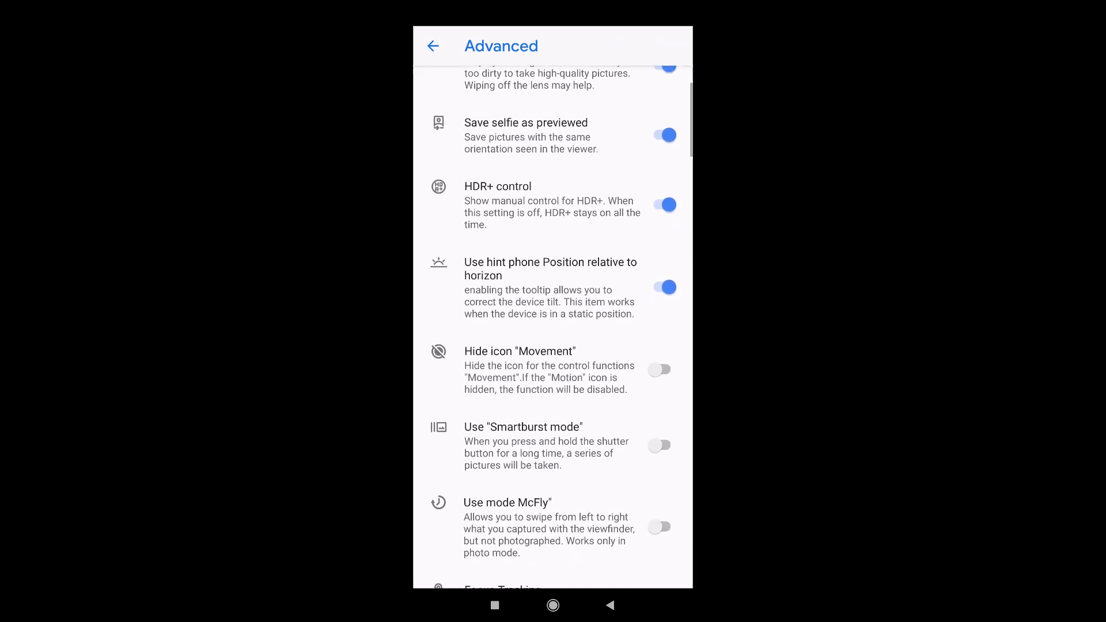
scroll(down, 3)
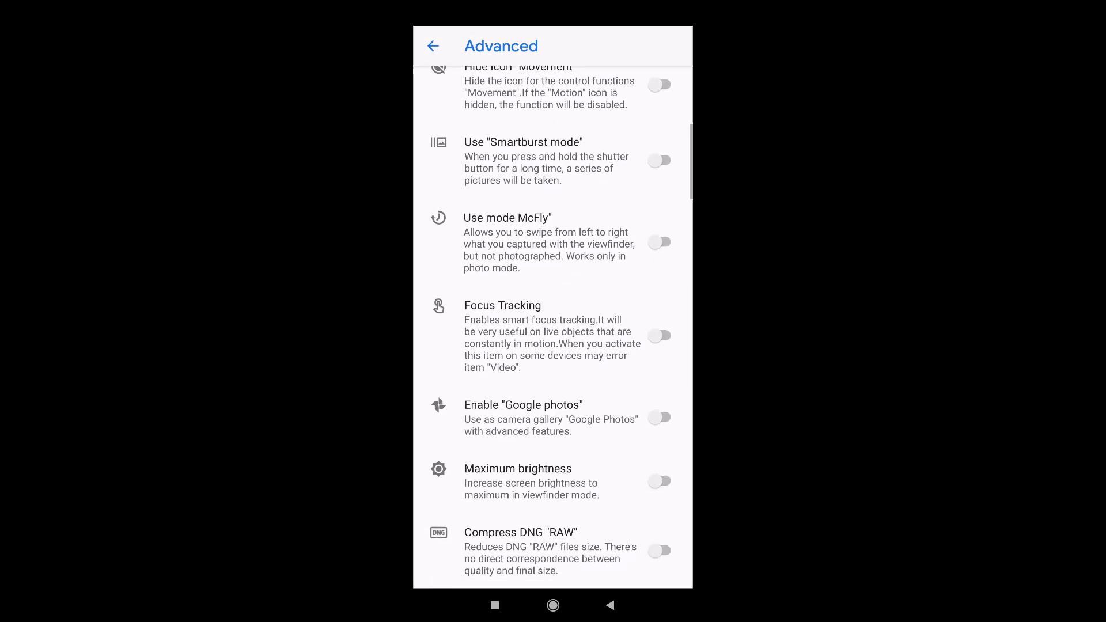
scroll(down, 3)
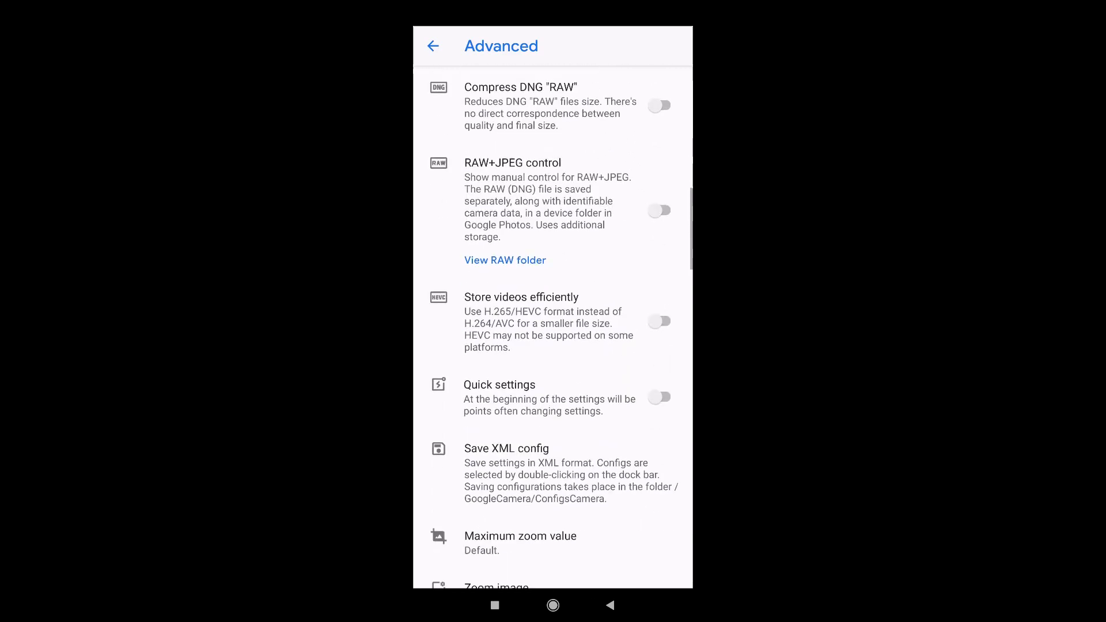
scroll(down, 3)
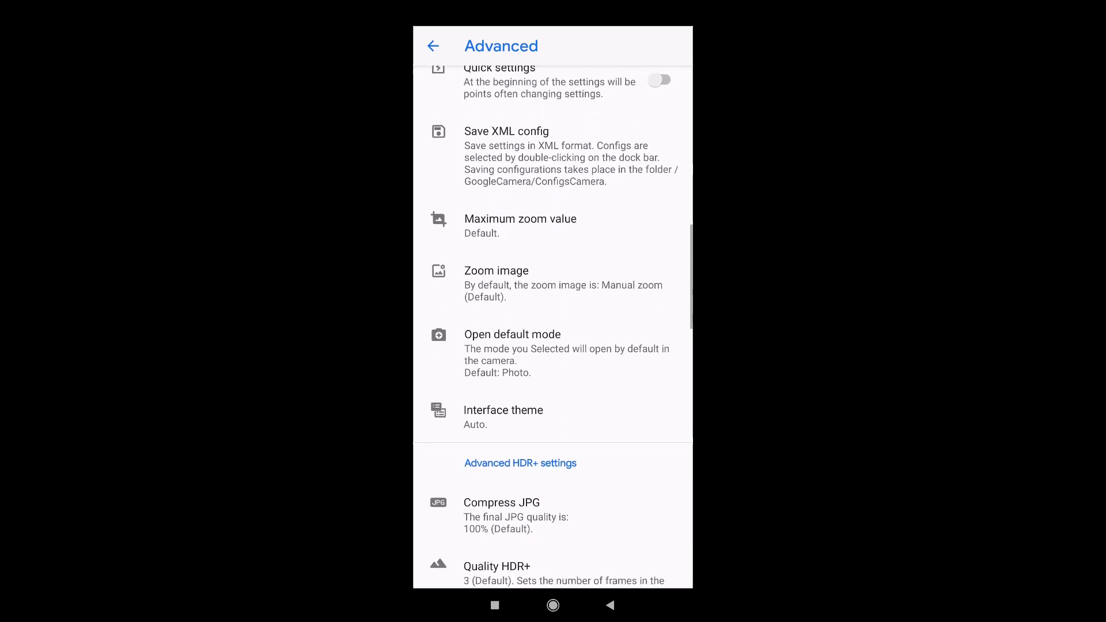
scroll(down, 3)
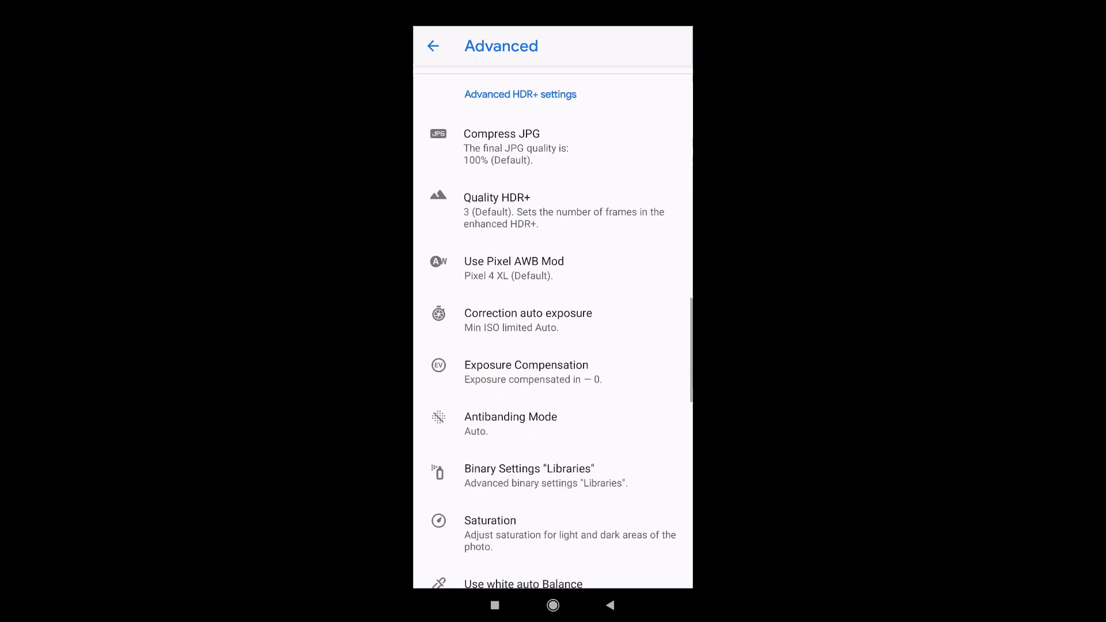
scroll(down, 3)
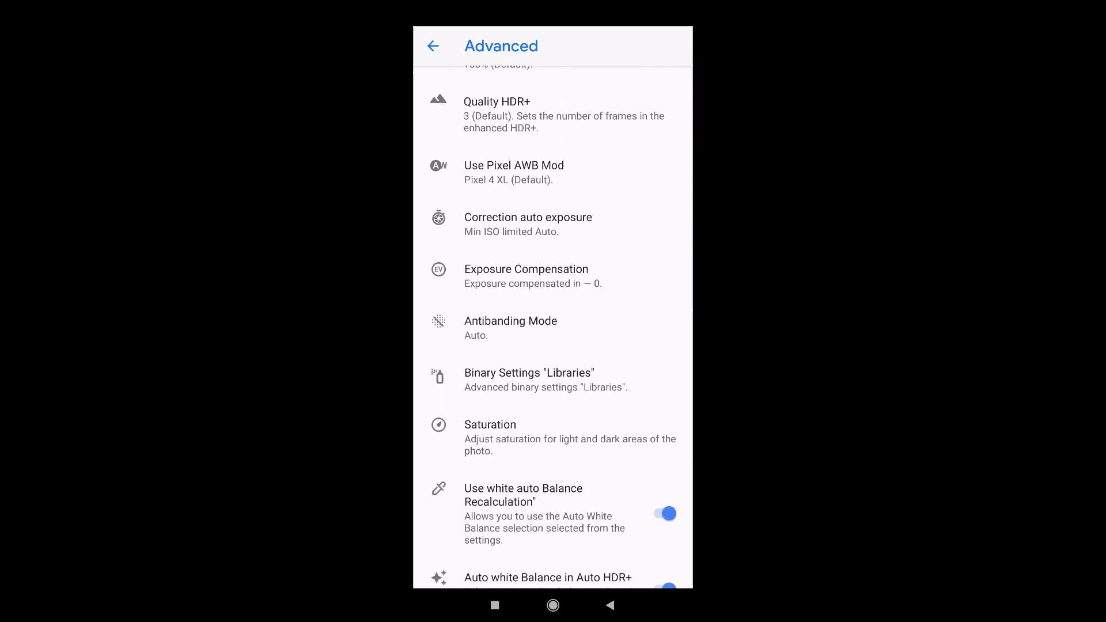
scroll(down, 3)
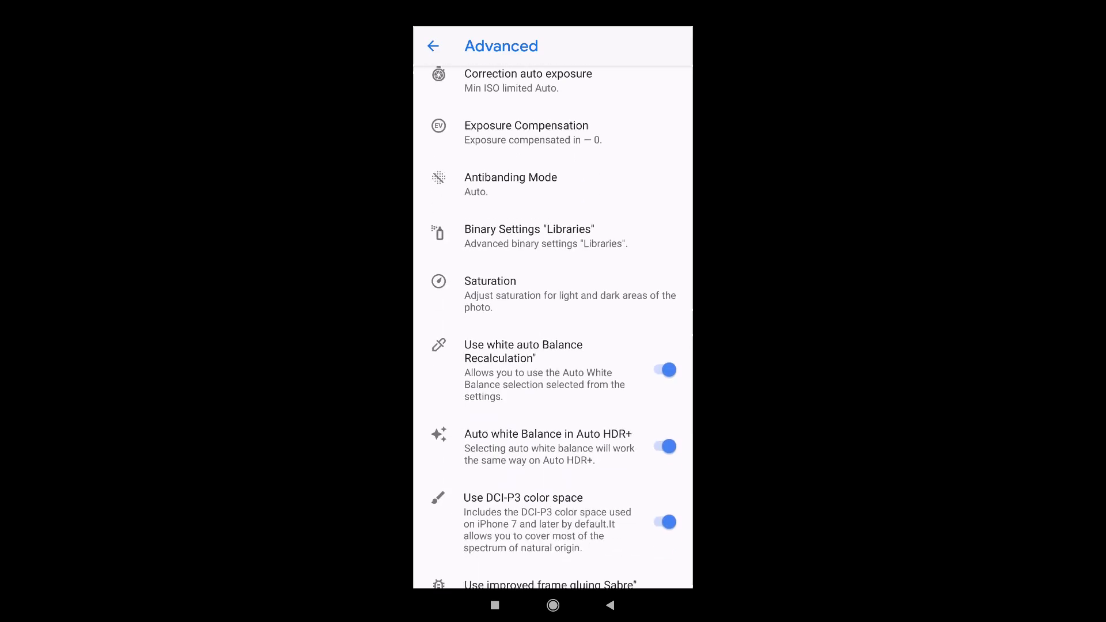
click(490, 281)
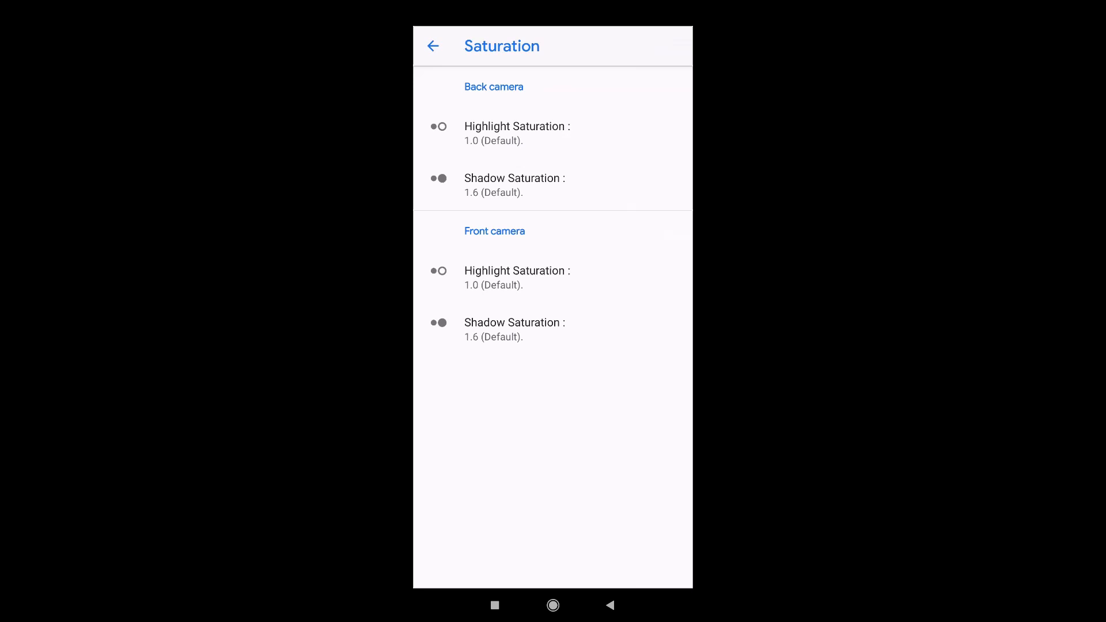
- Set back-camera highlight saturation to 2.0 and shadow saturation to 2.3, then leave for the home screen
click(434, 46)
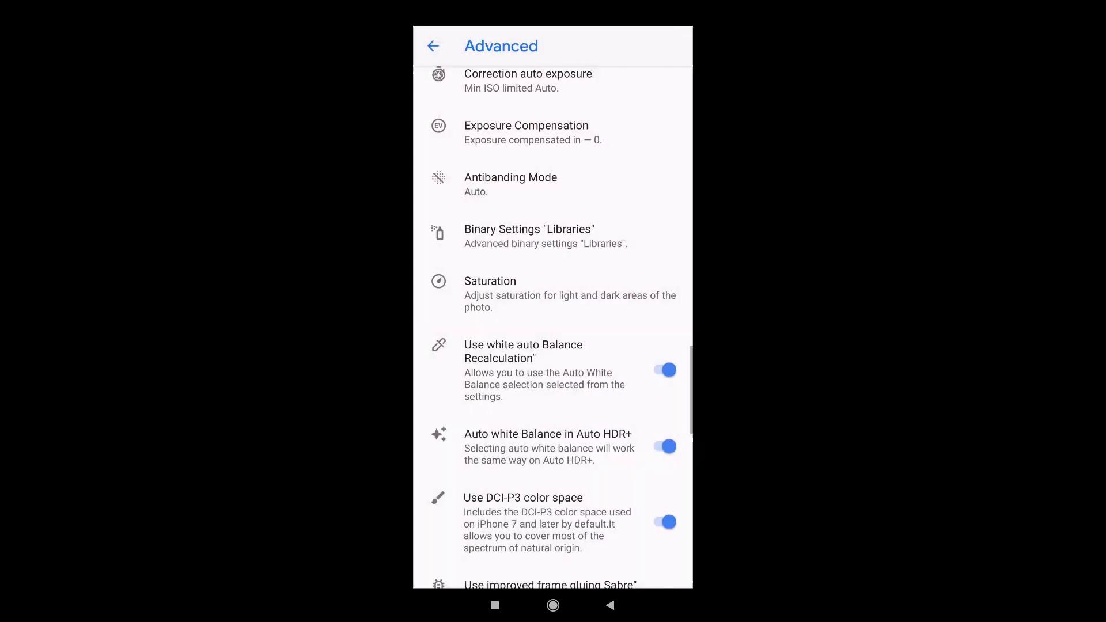
click(490, 289)
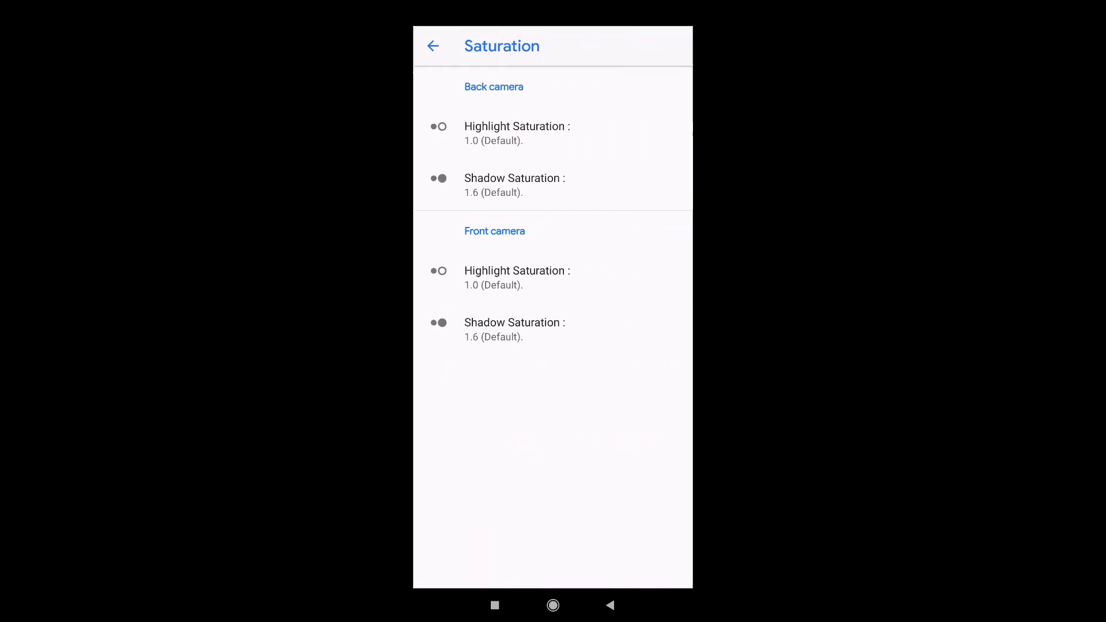
click(516, 127)
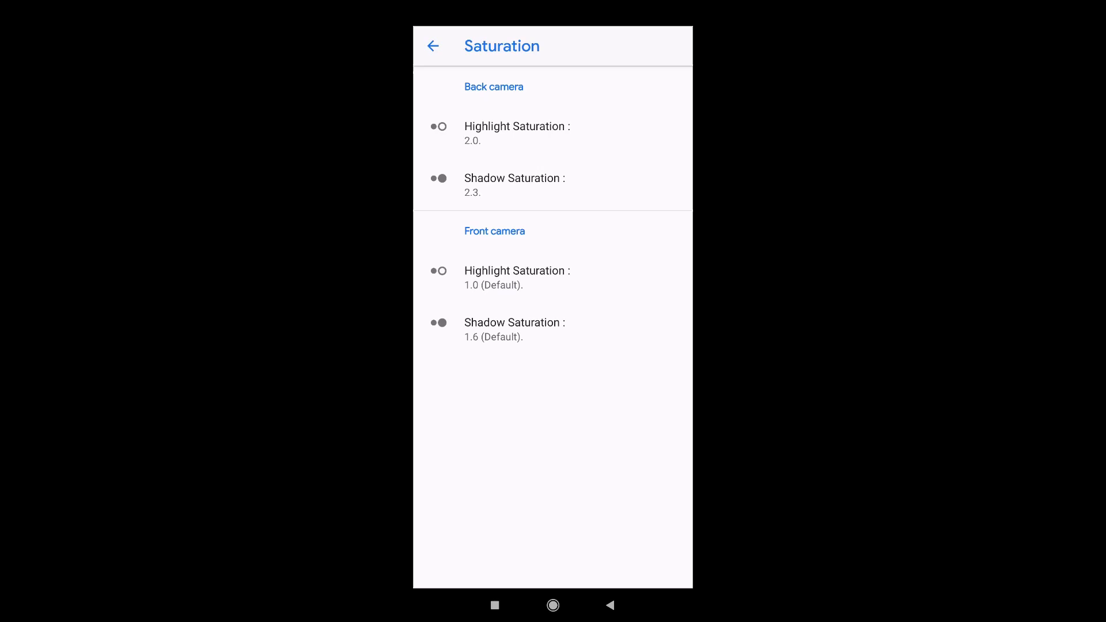
click(516, 269)
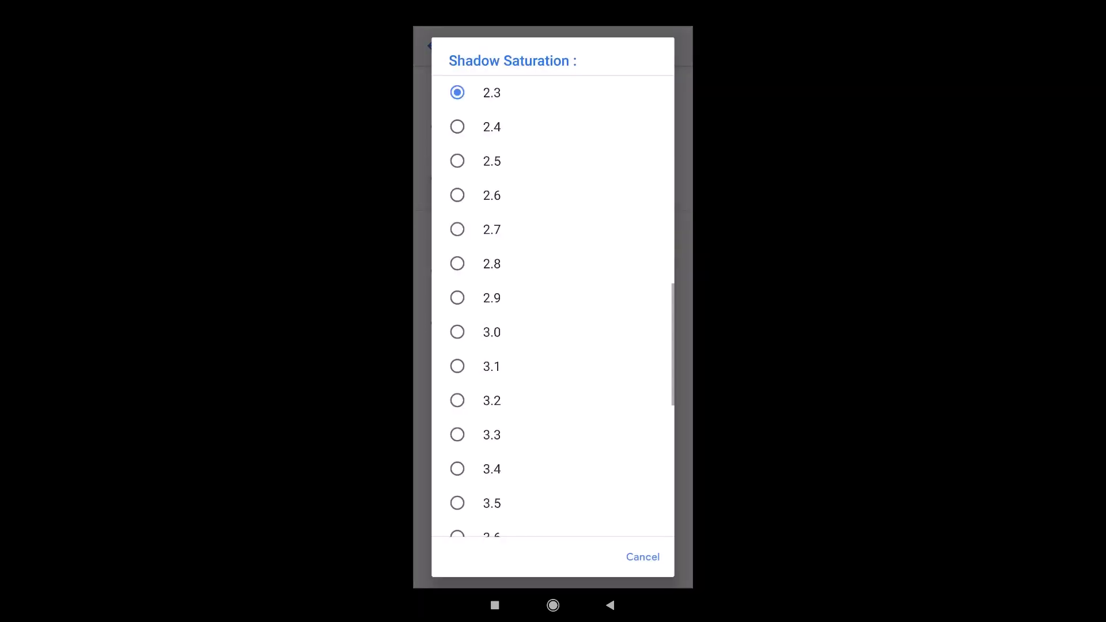
scroll(down, 3)
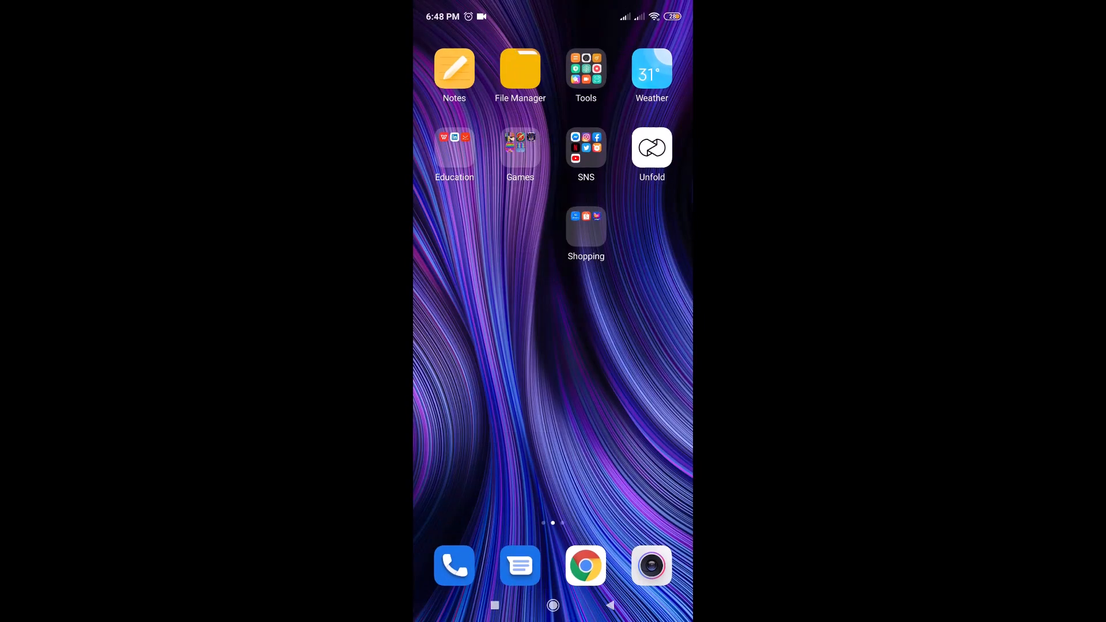
- Relaunch Google Camera from the next home-screen page so the viewfinder shows the plush toy
scroll(left, 3)
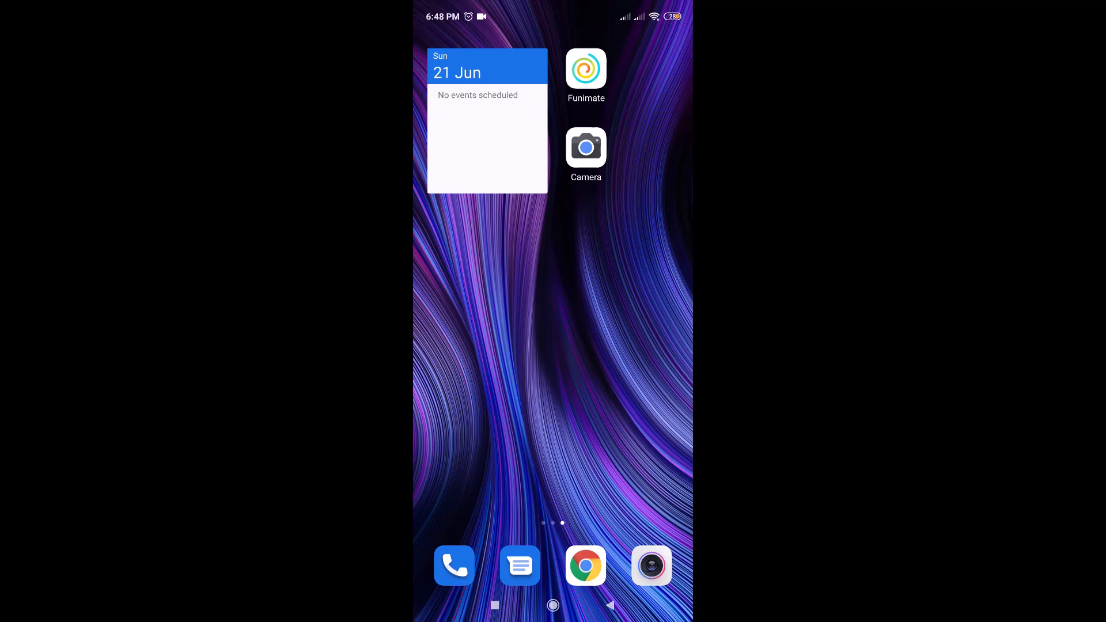
click(586, 148)
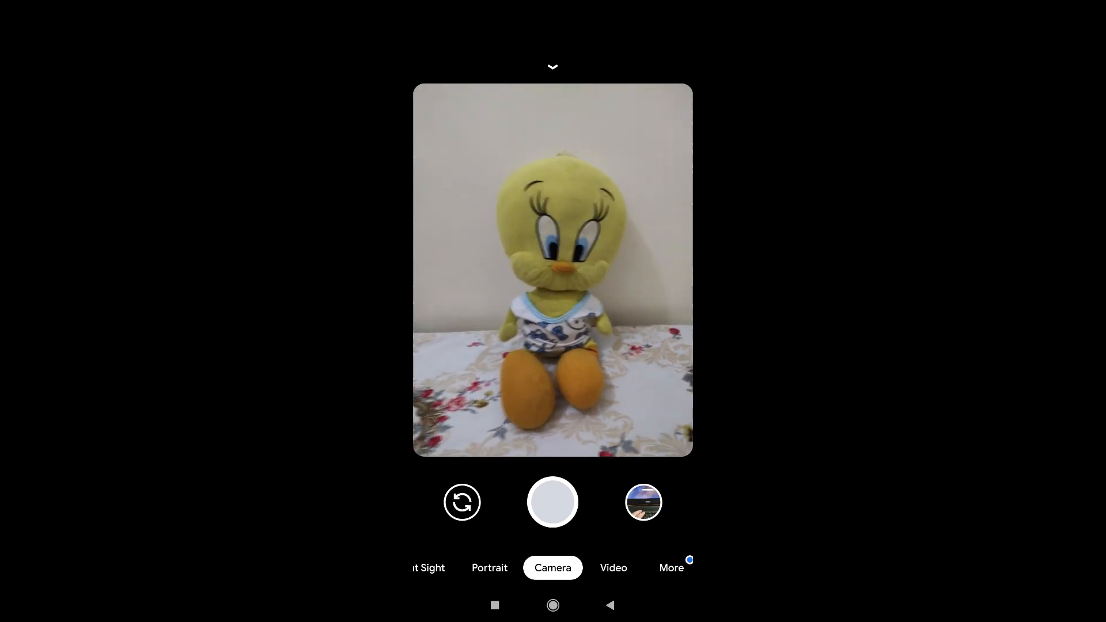
- Take a focused test photo of the plush toy, switch to Portrait mode and reopen the camera Settings
click(553, 300)
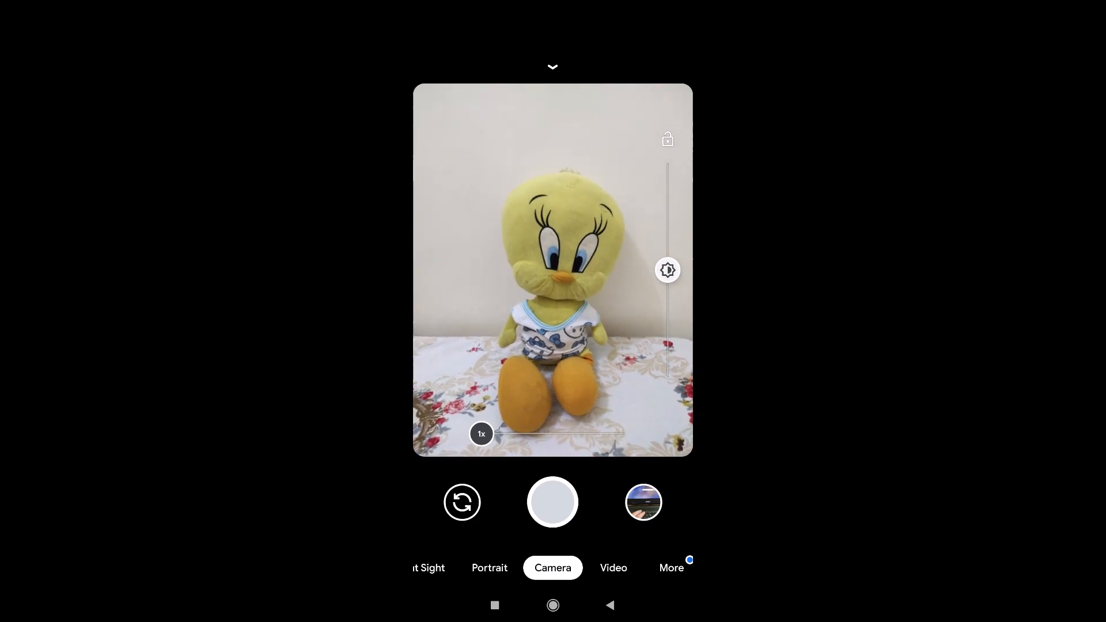
click(553, 503)
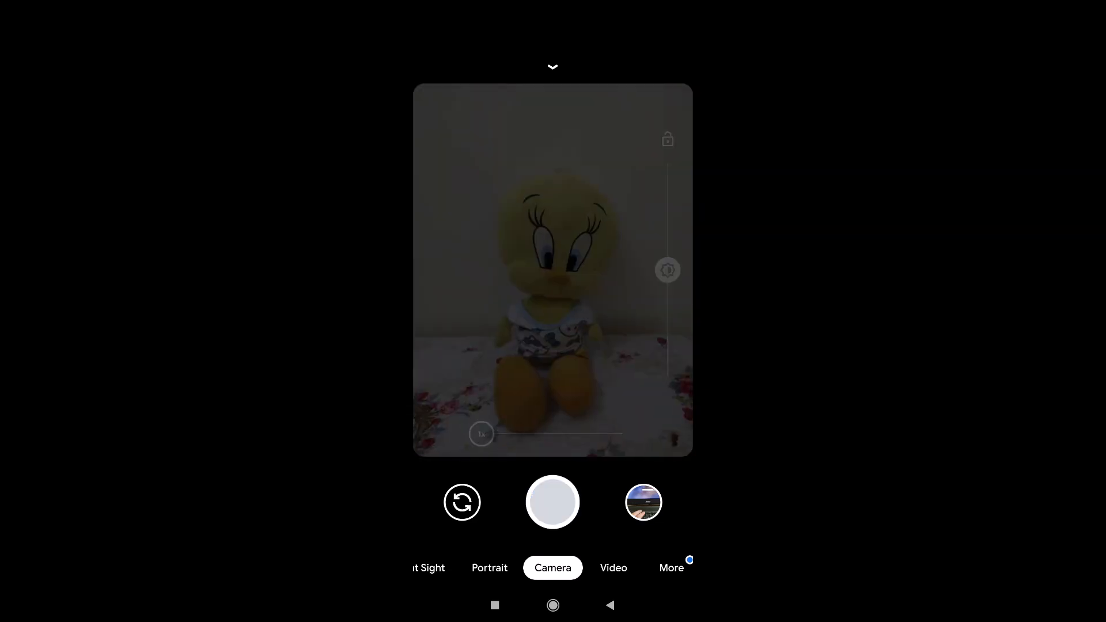
click(643, 502)
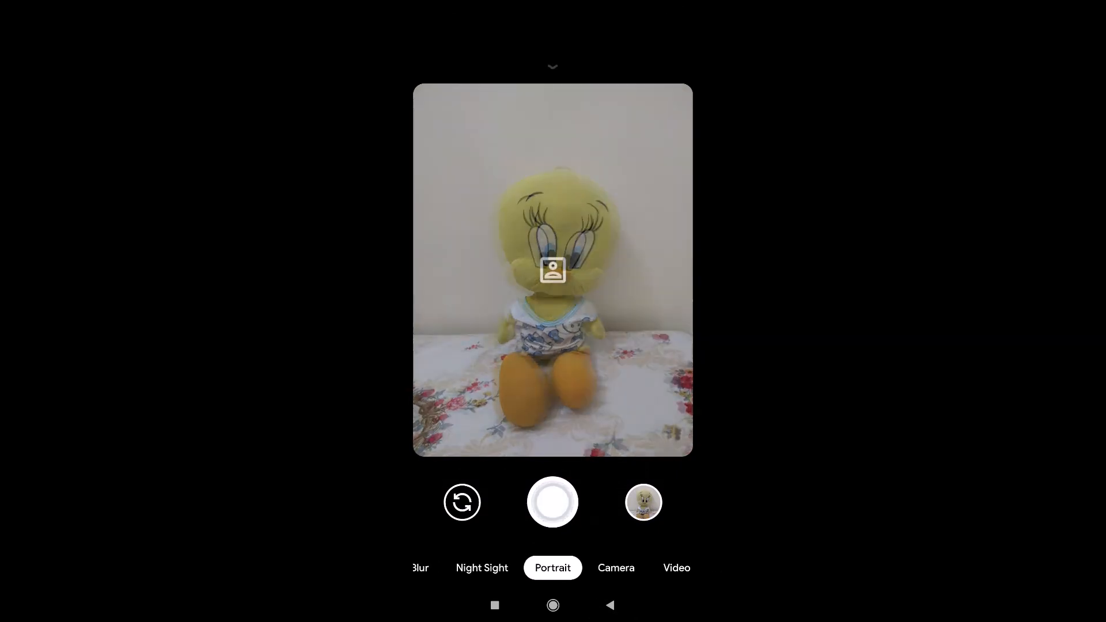
click(552, 284)
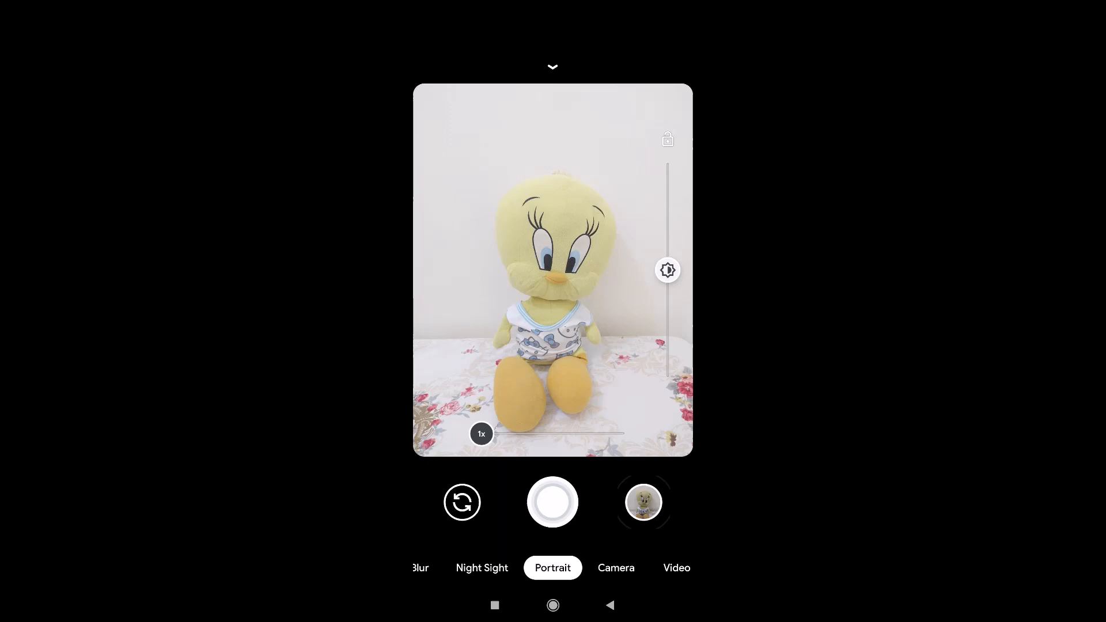
click(644, 503)
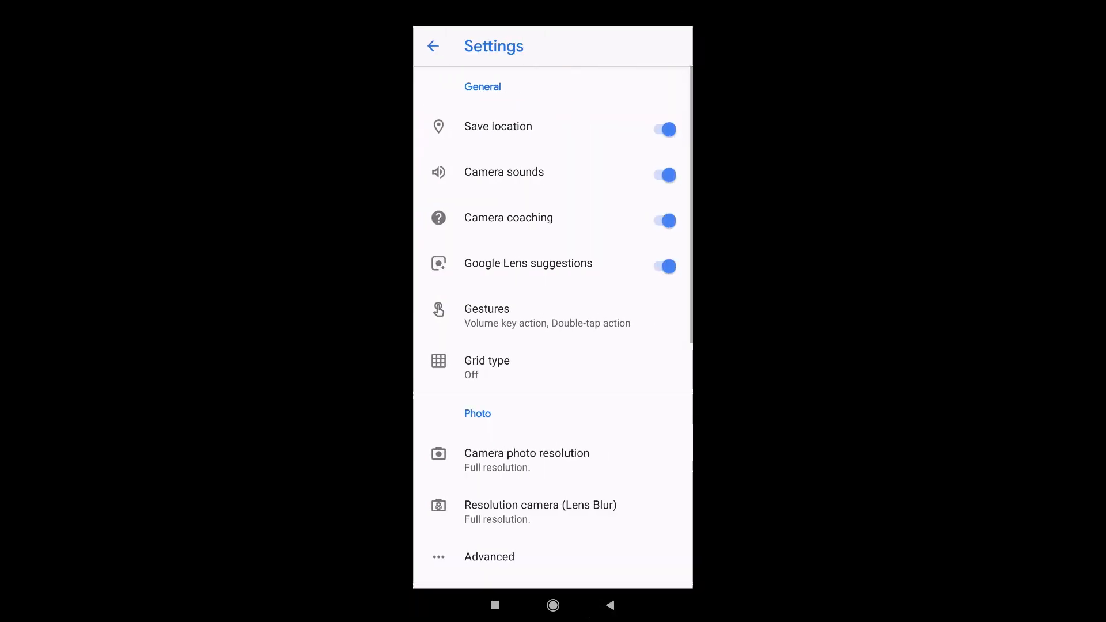
- Reopen the Advanced Saturation page showing the 1.0 highlight and 1.6 shadow defaults
scroll(down, 3)
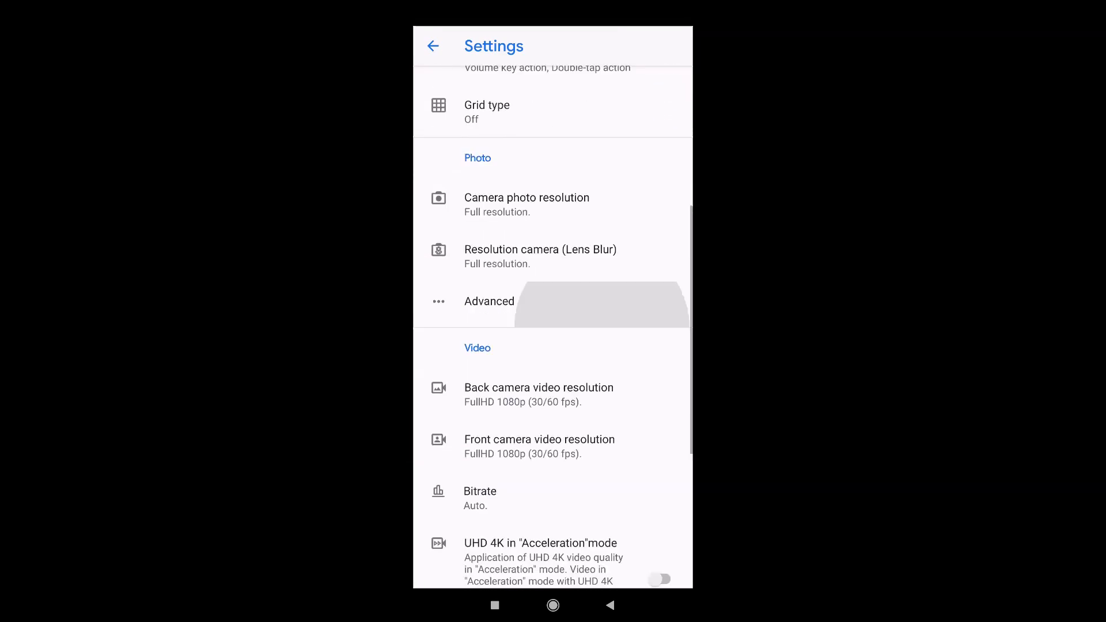
click(489, 302)
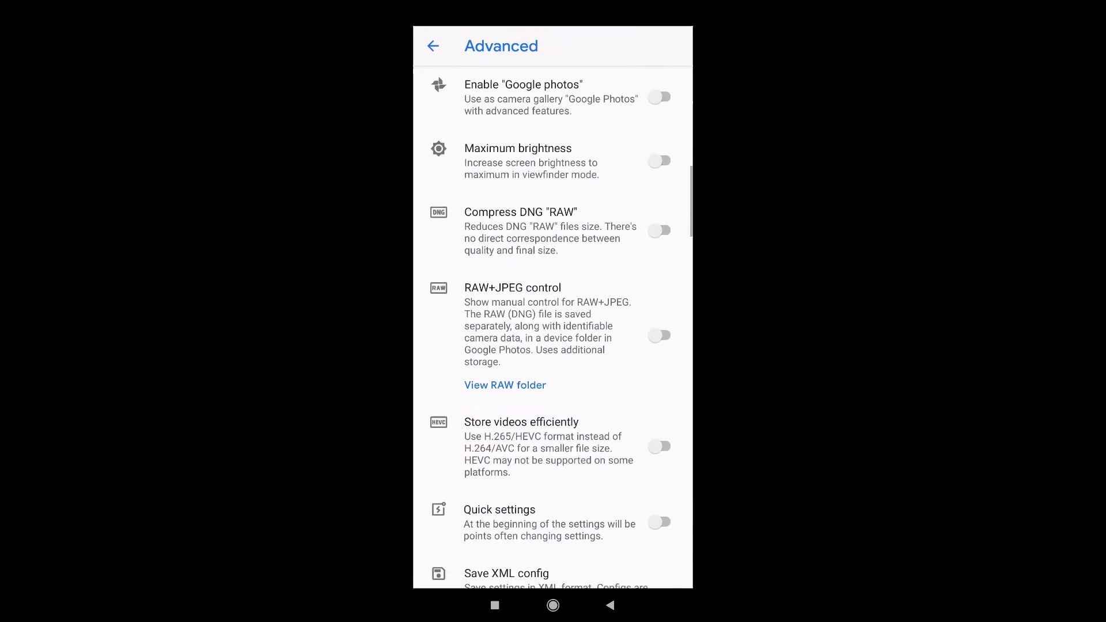
scroll(down, 3)
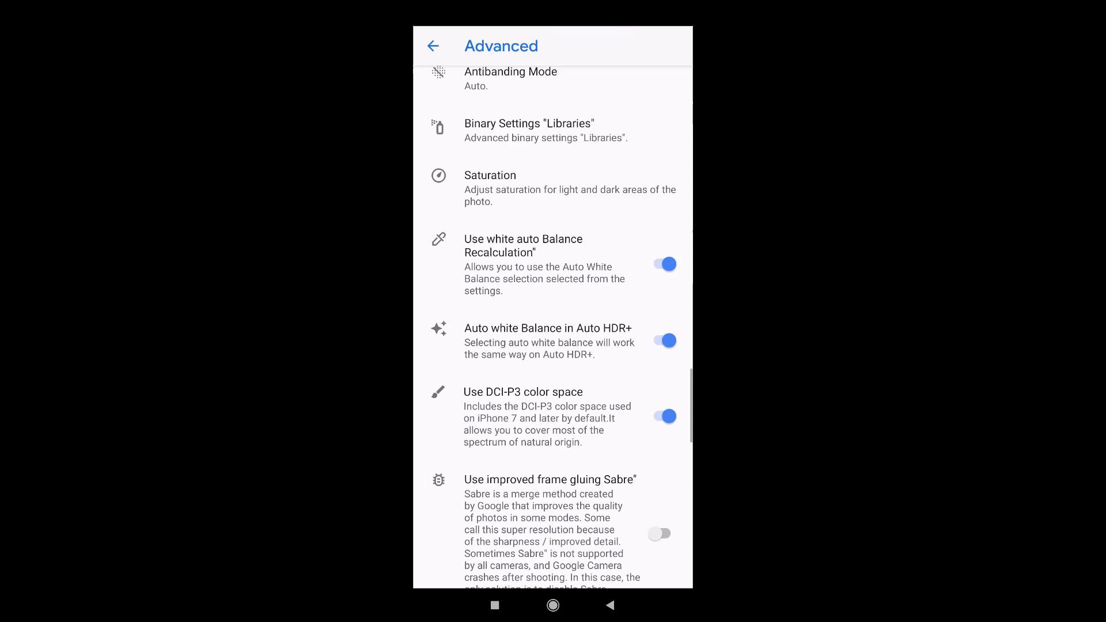
scroll(down, 3)
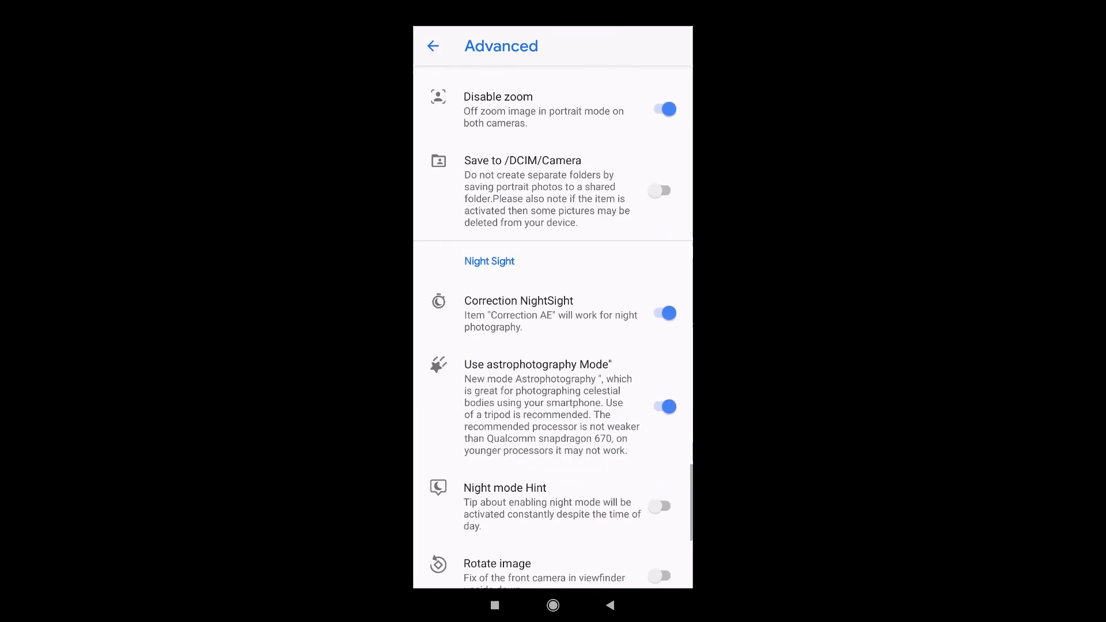
scroll(down, 3)
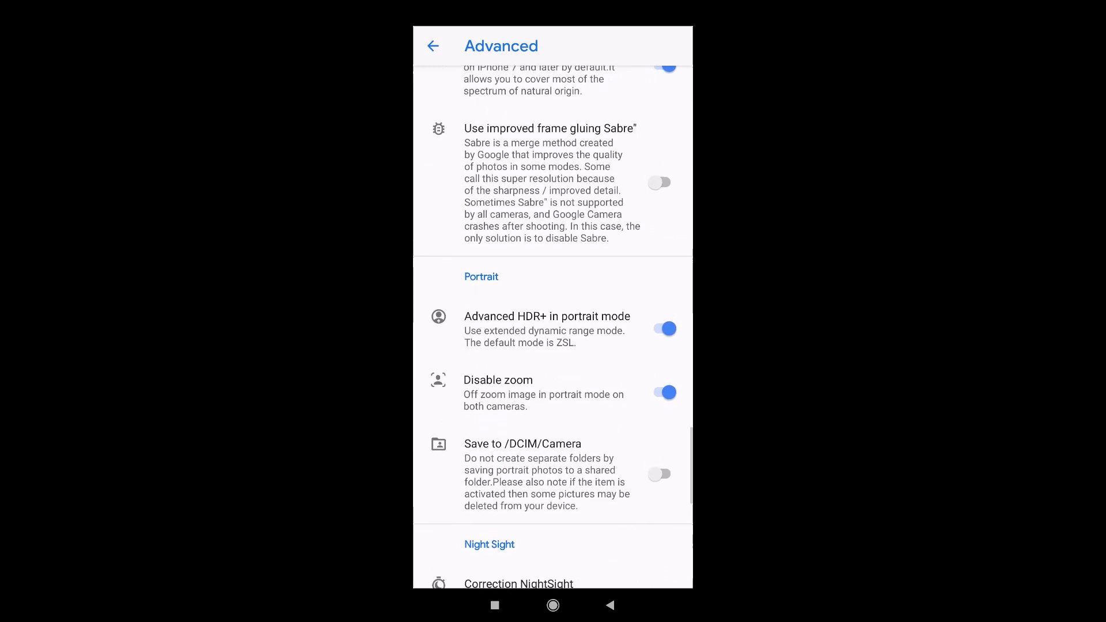
scroll(down, 3)
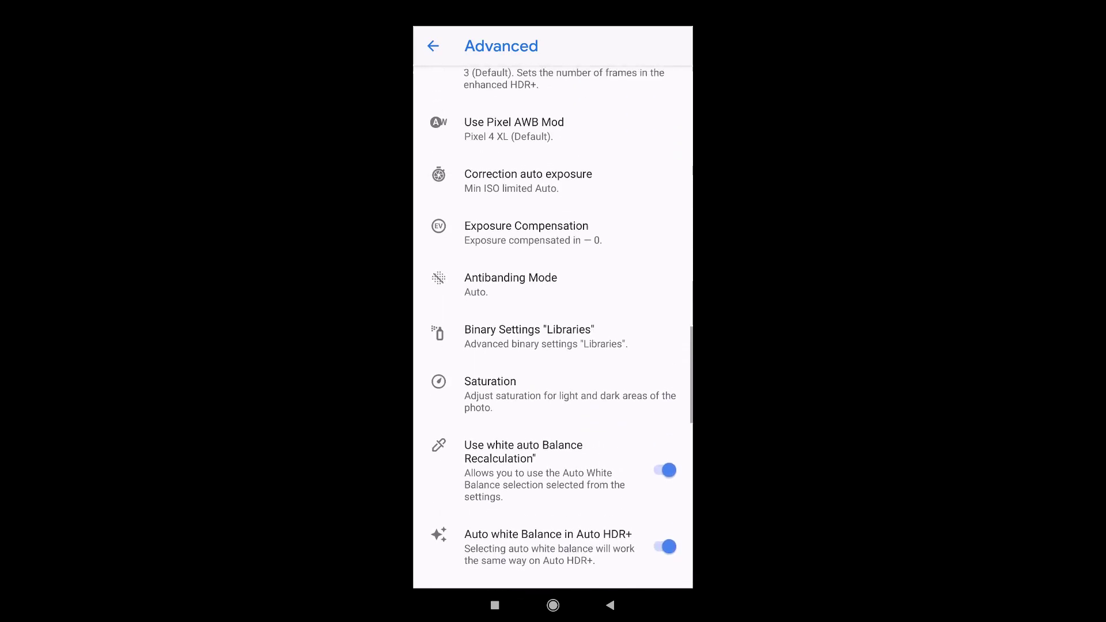
click(491, 389)
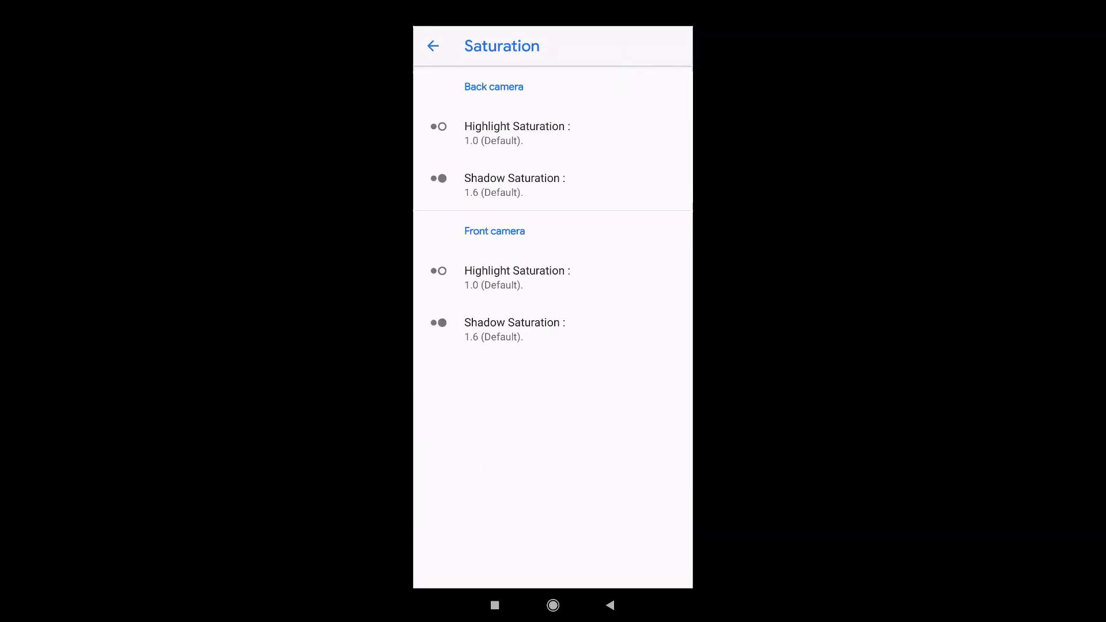
- Set back-camera highlight 2.0 and shadow 2.3 again and return to the viewfinder
click(518, 127)
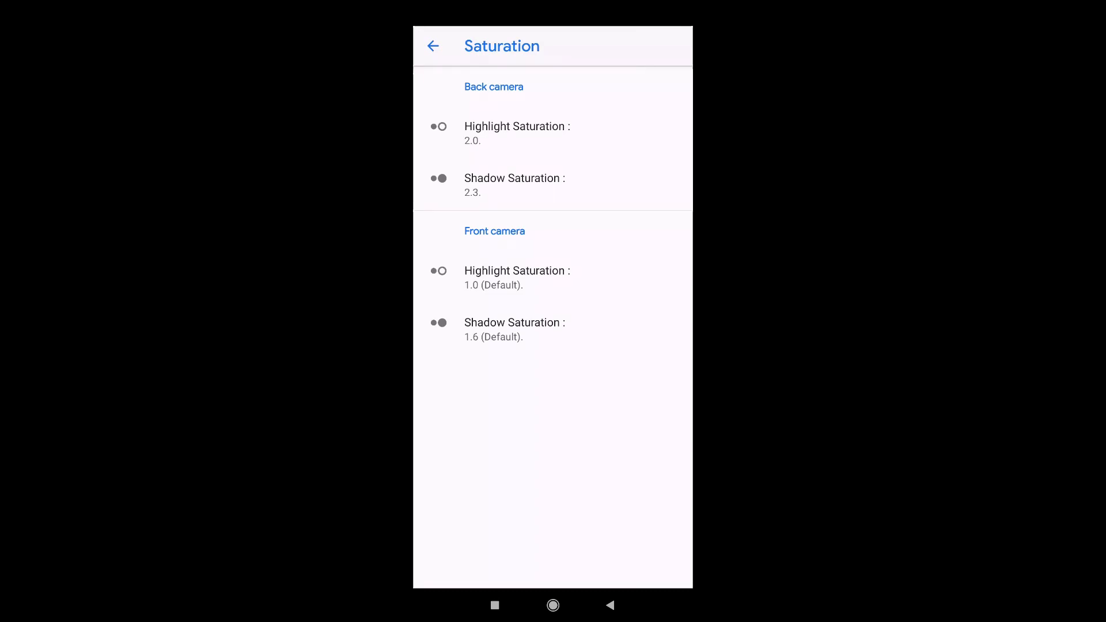
click(433, 46)
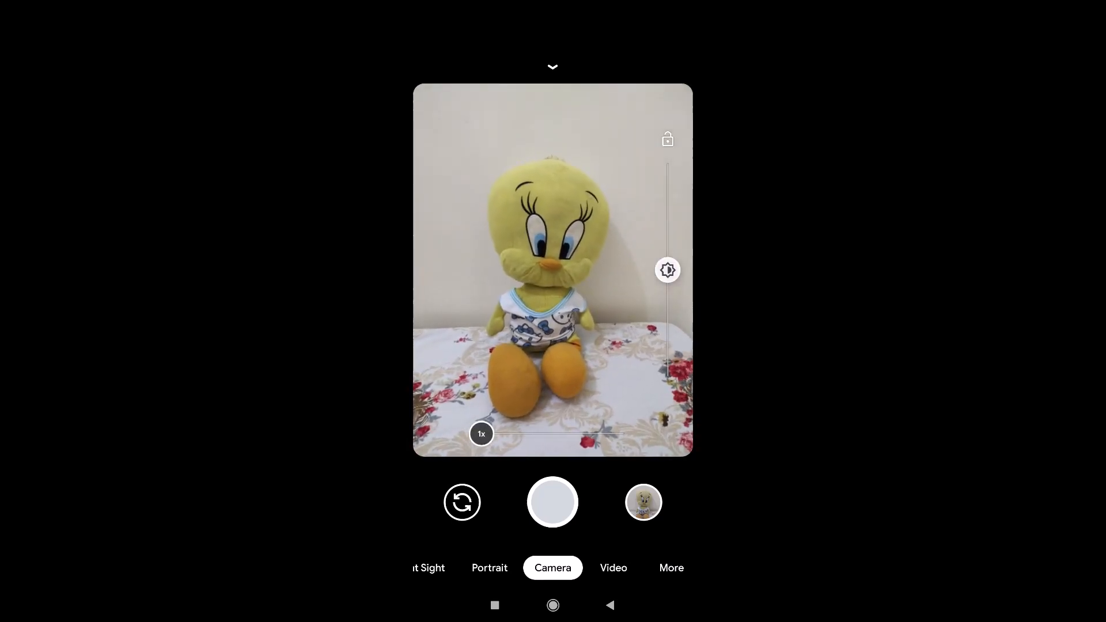
- Take a new photo of the plush toy with the new saturation and open it in the viewer
click(554, 503)
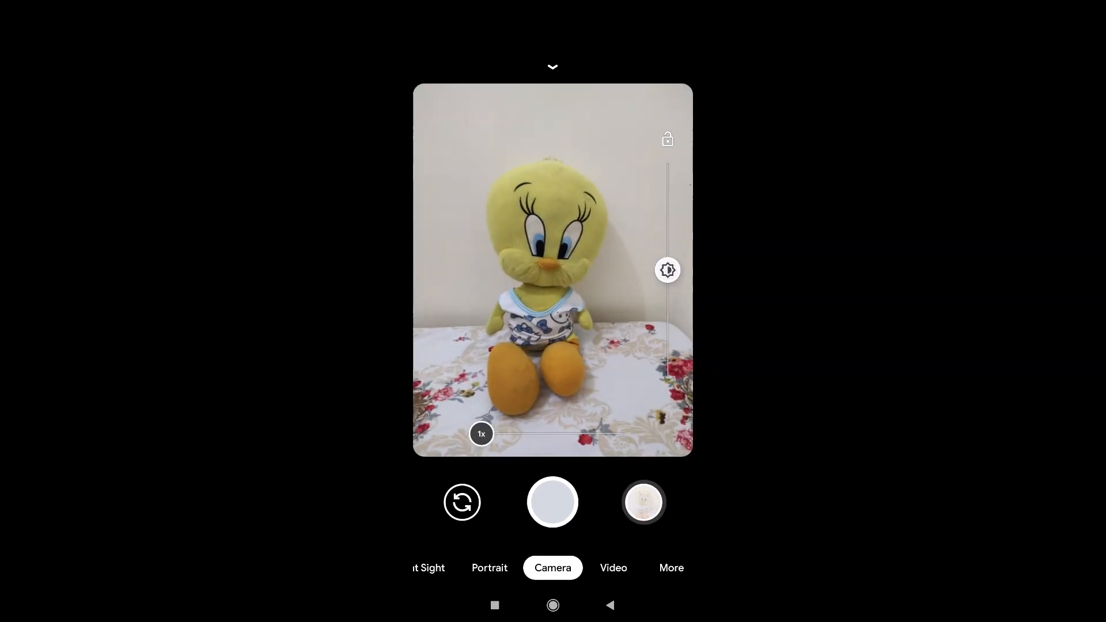
click(644, 502)
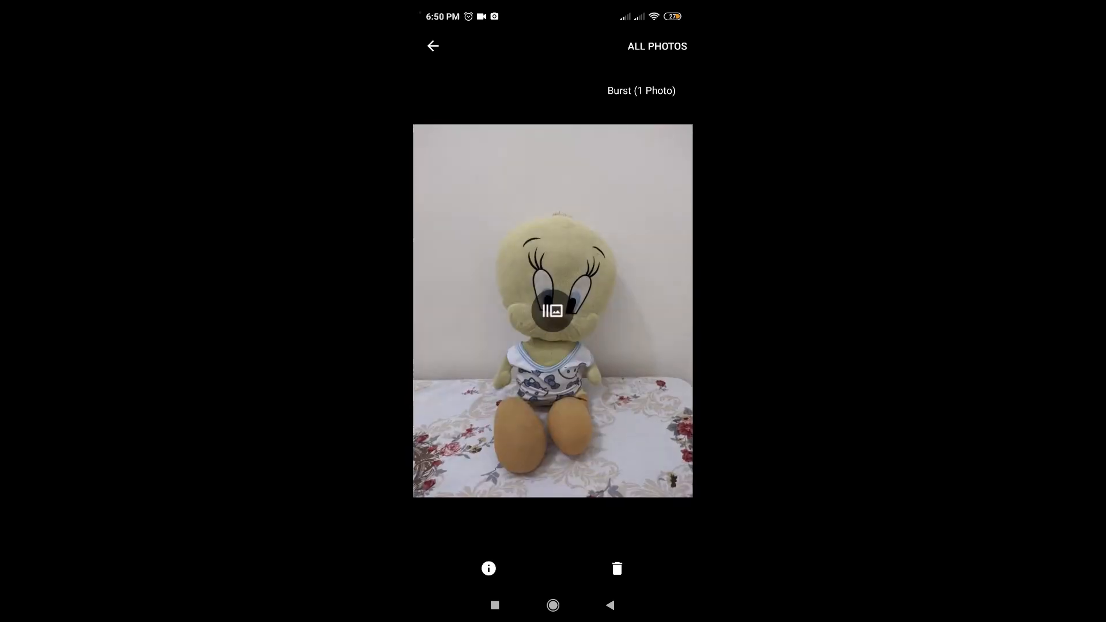